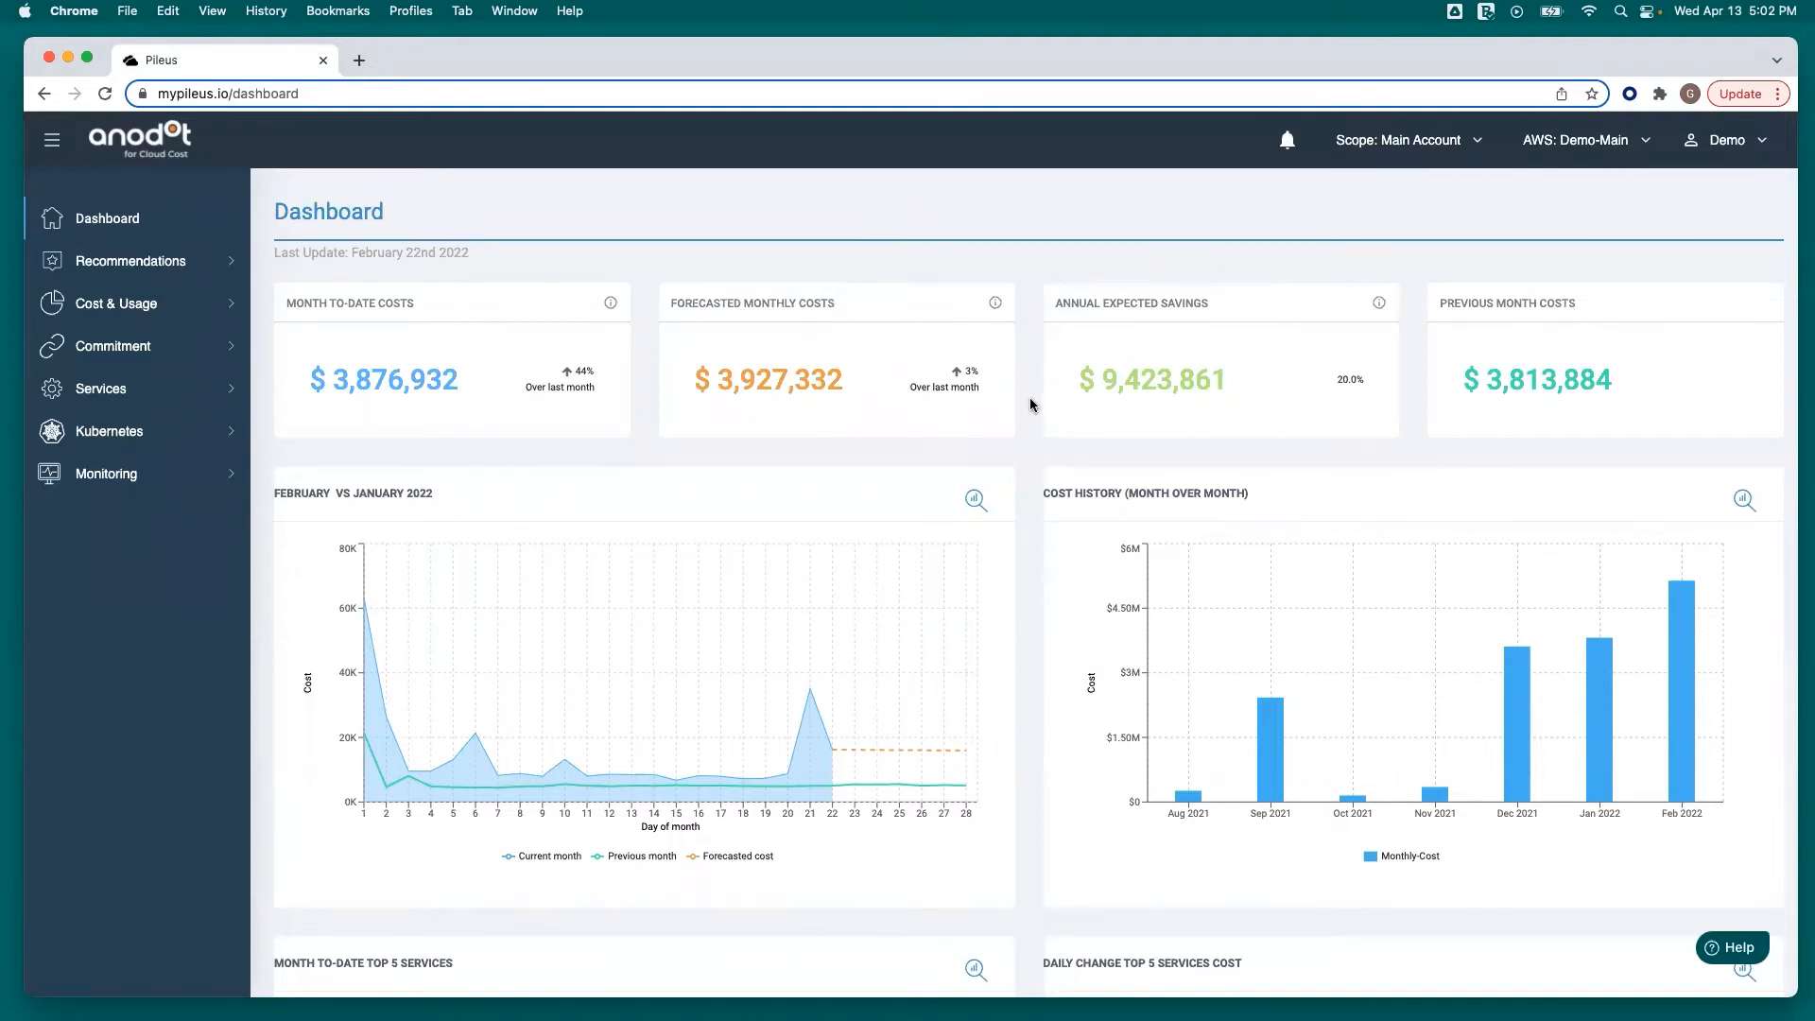
mouse_move(1017, 526)
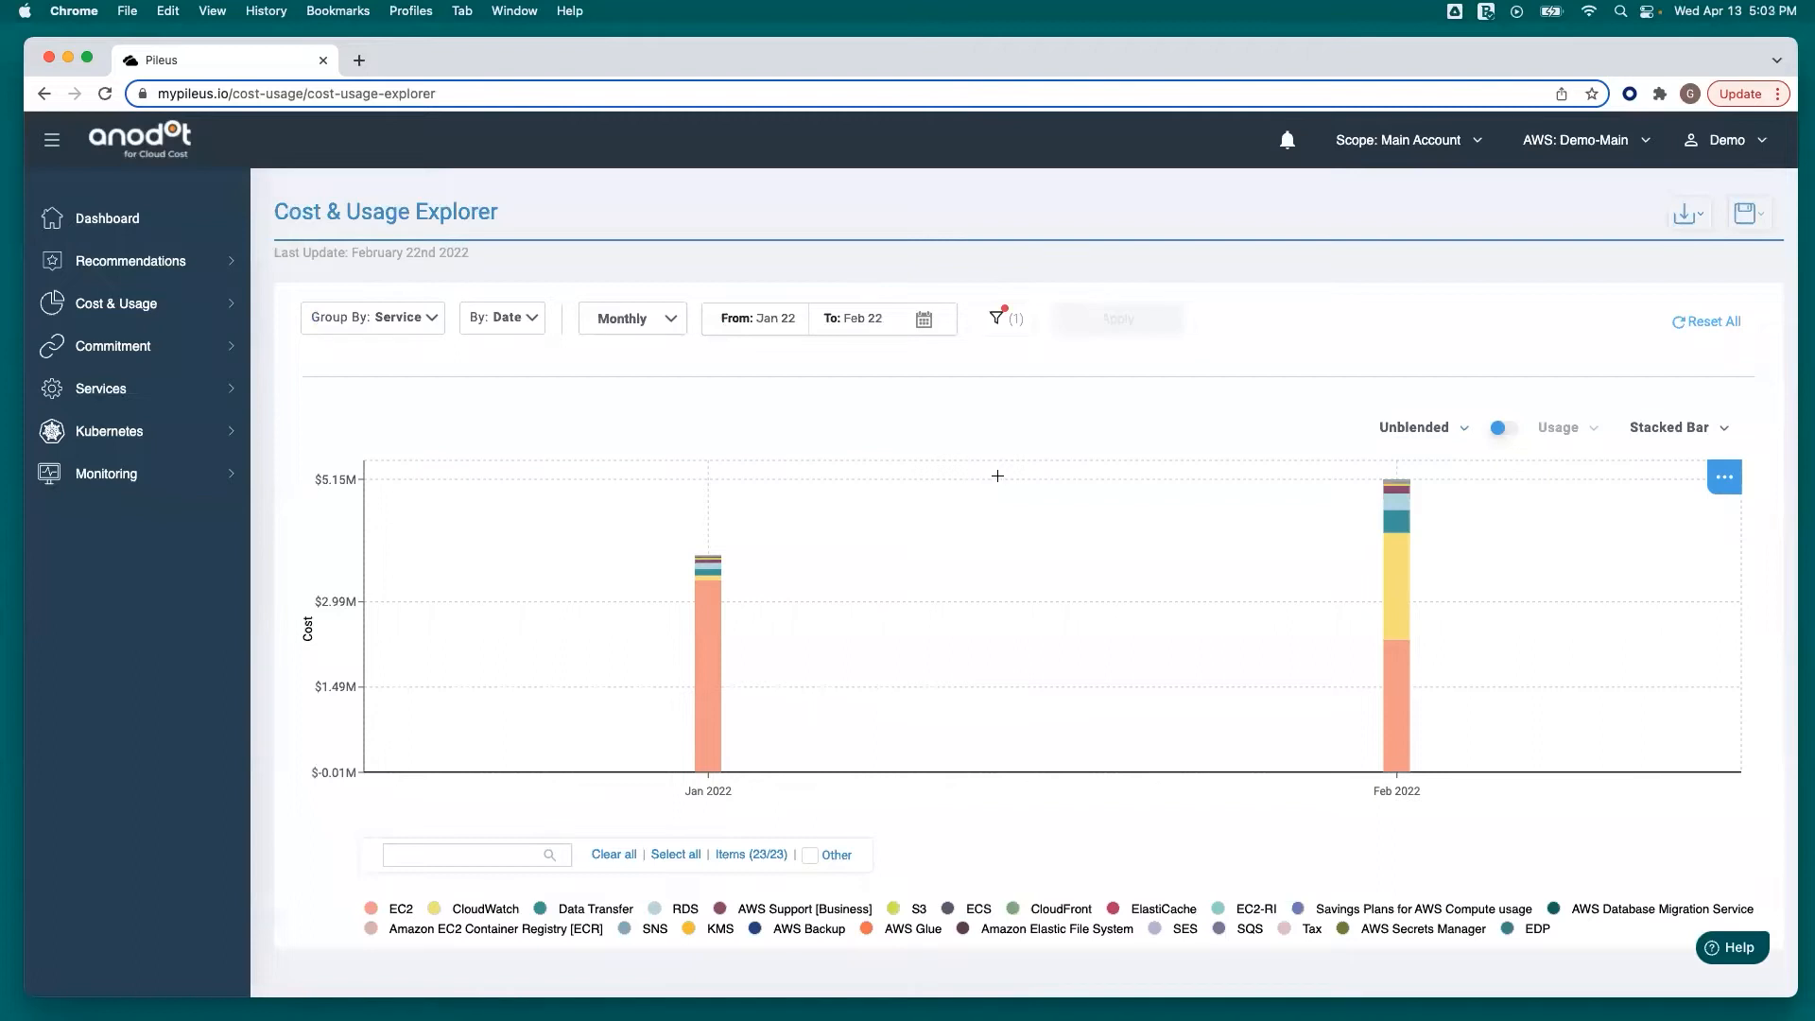
mouse_move(677, 342)
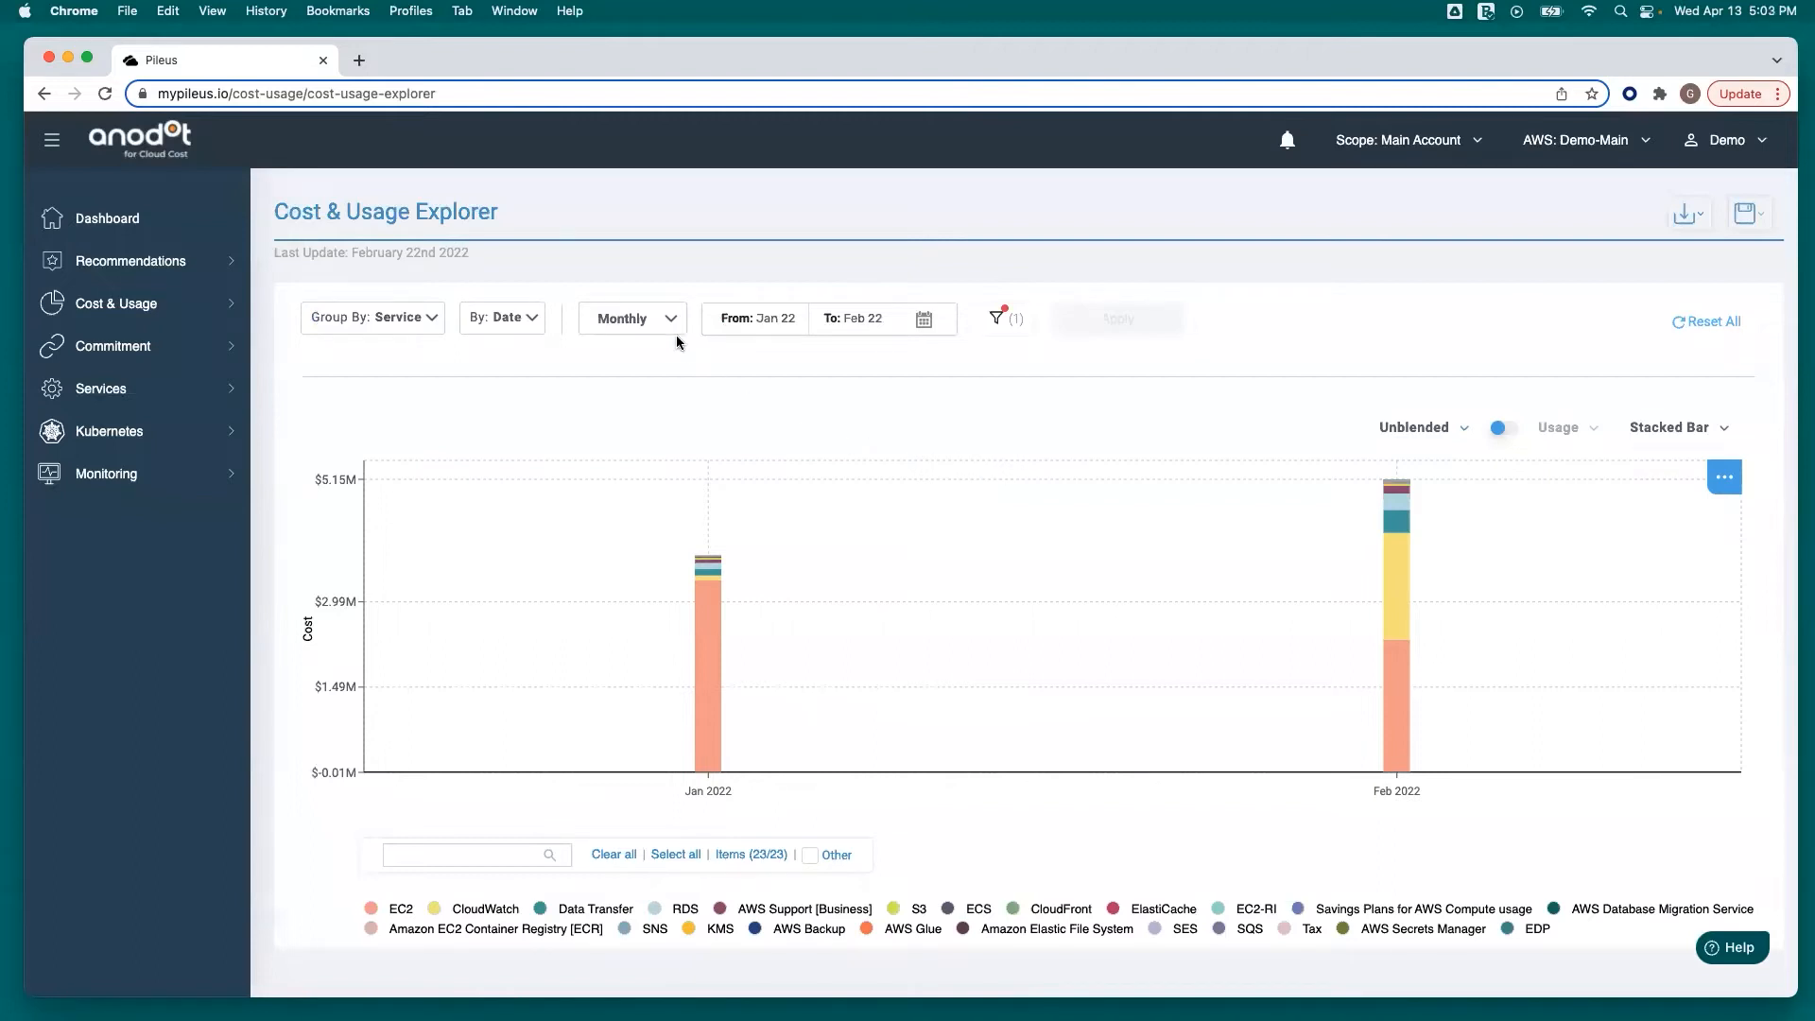
- Switch the cost-by-service chart granularity from Monthly to Weekly and apply it
left_click(630, 318)
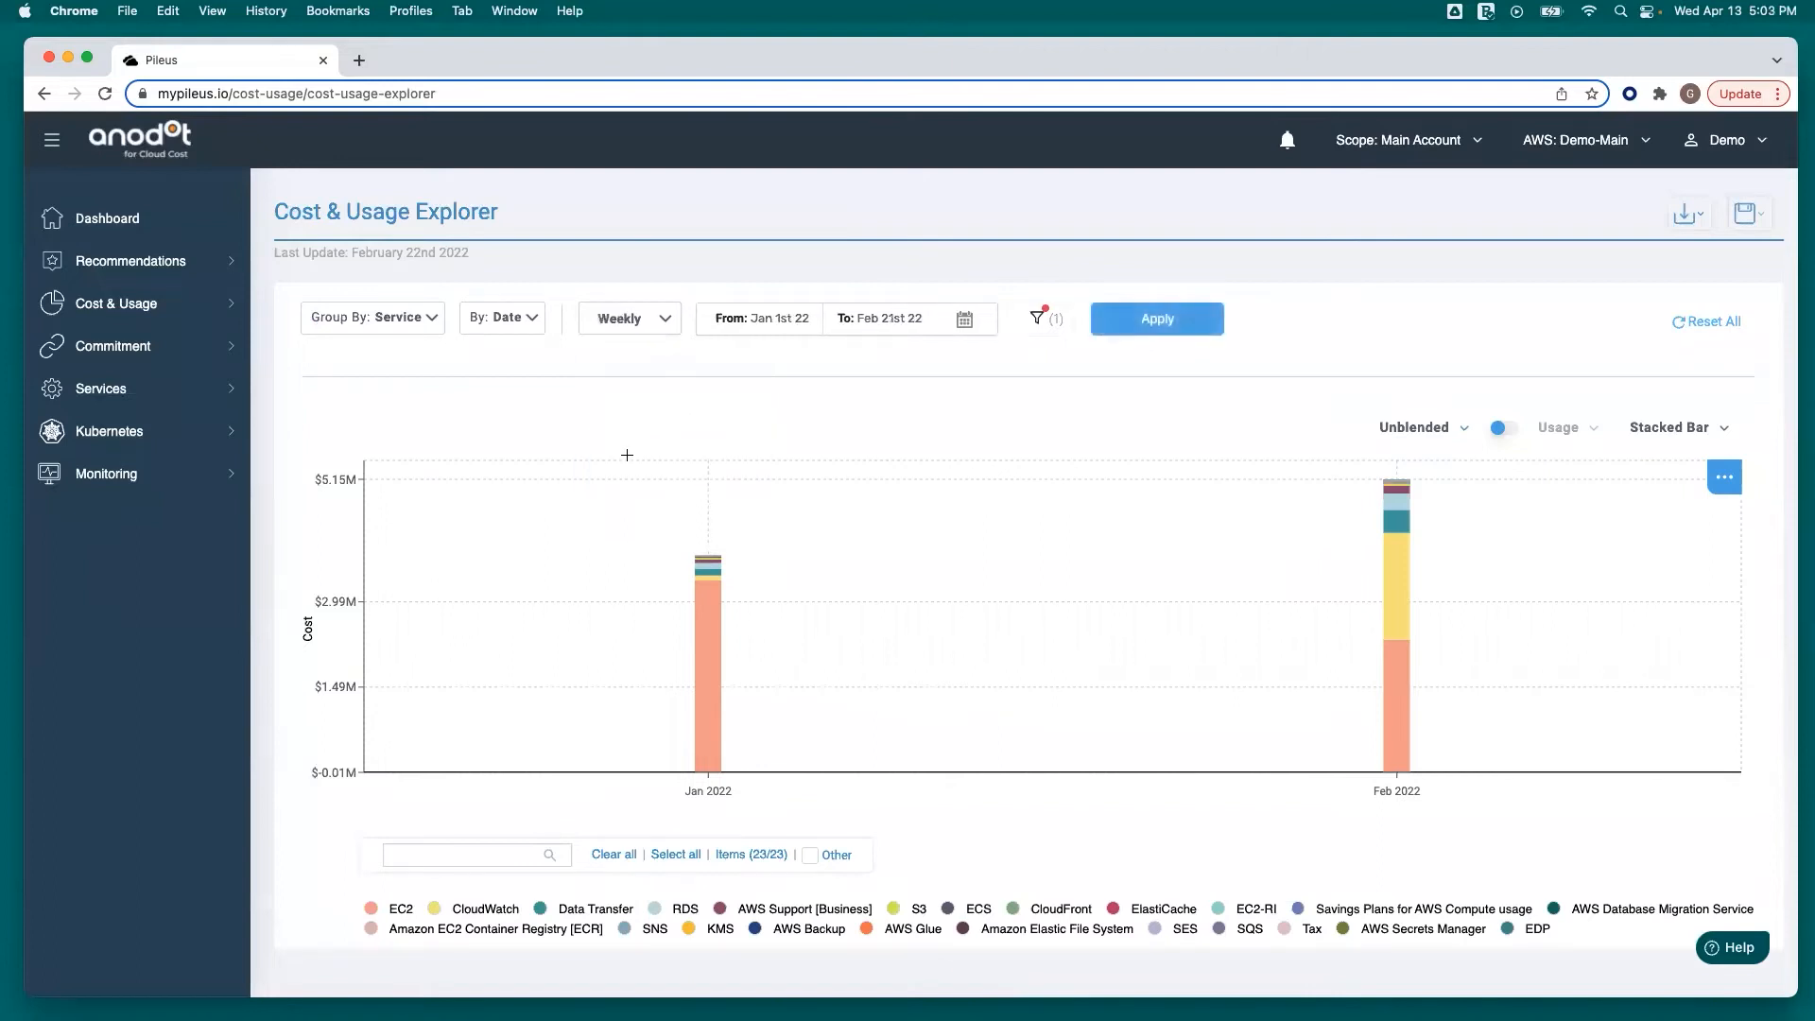
mouse_move(1132, 371)
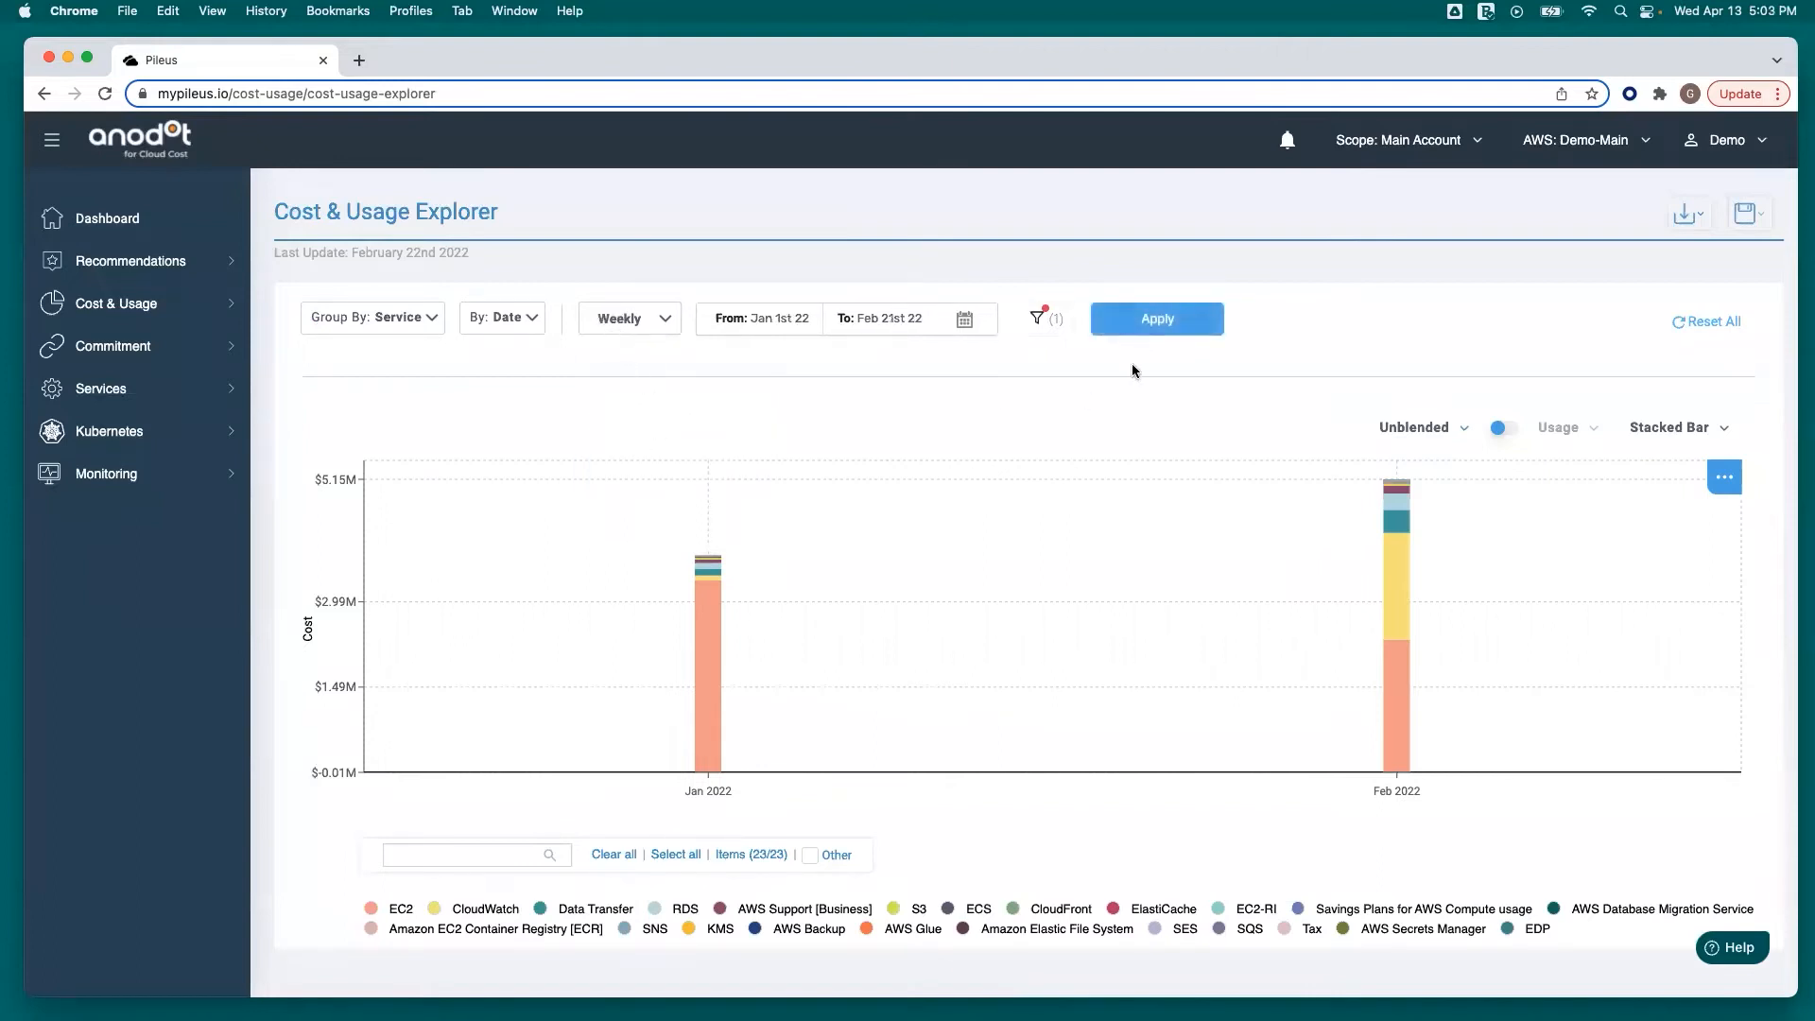
left_click(1155, 318)
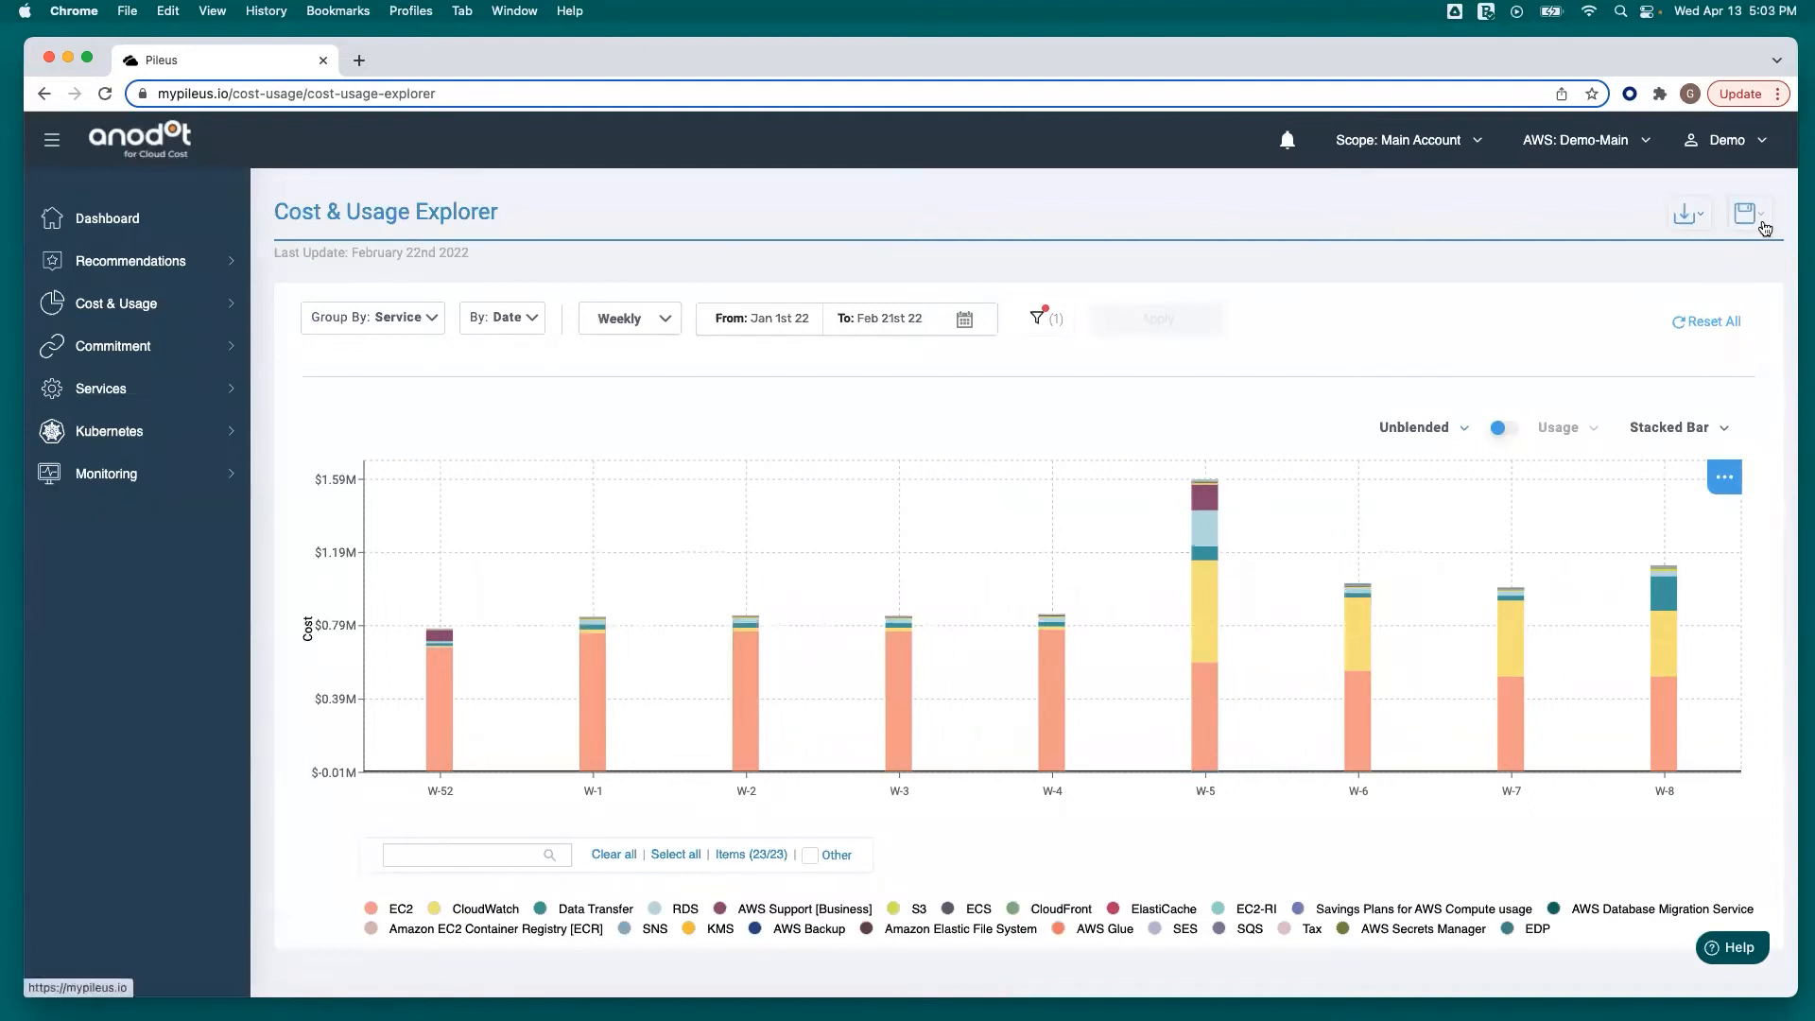
- Save the chart as a dashboard panel 'New Weekly Costs' on the existing EC2 KPIs dashboard
left_click(1749, 215)
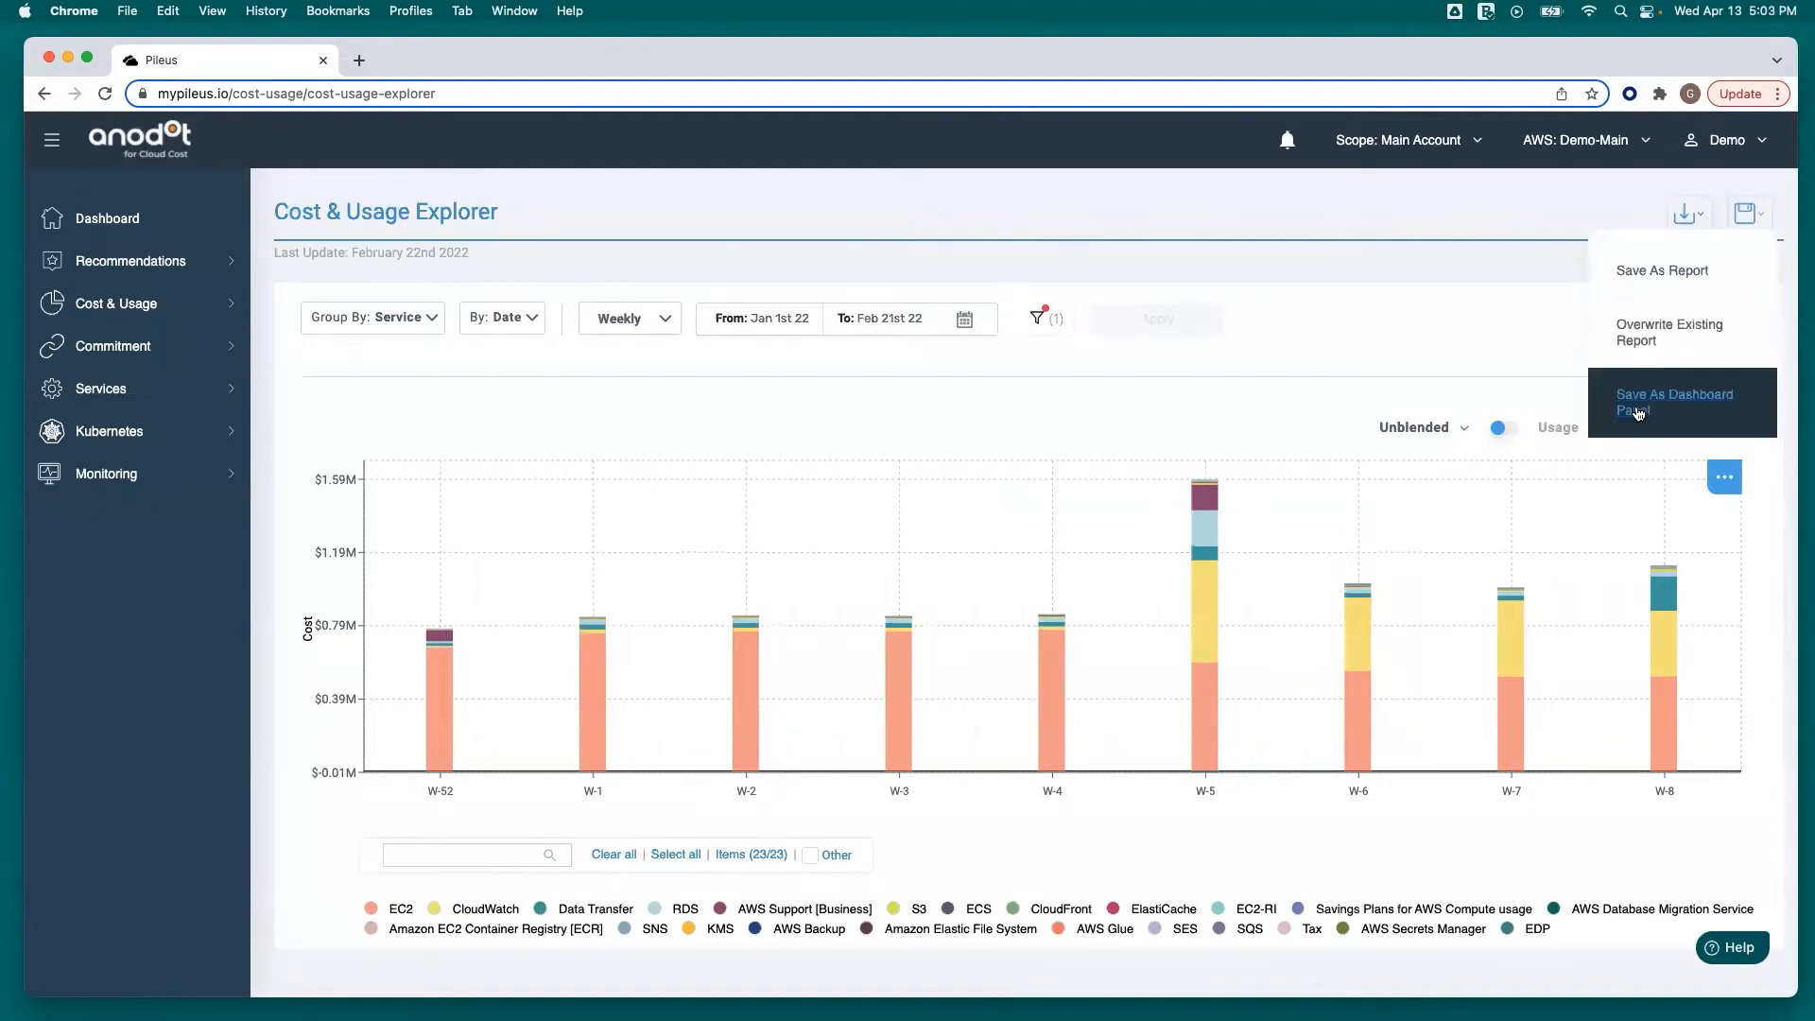
left_click(1675, 401)
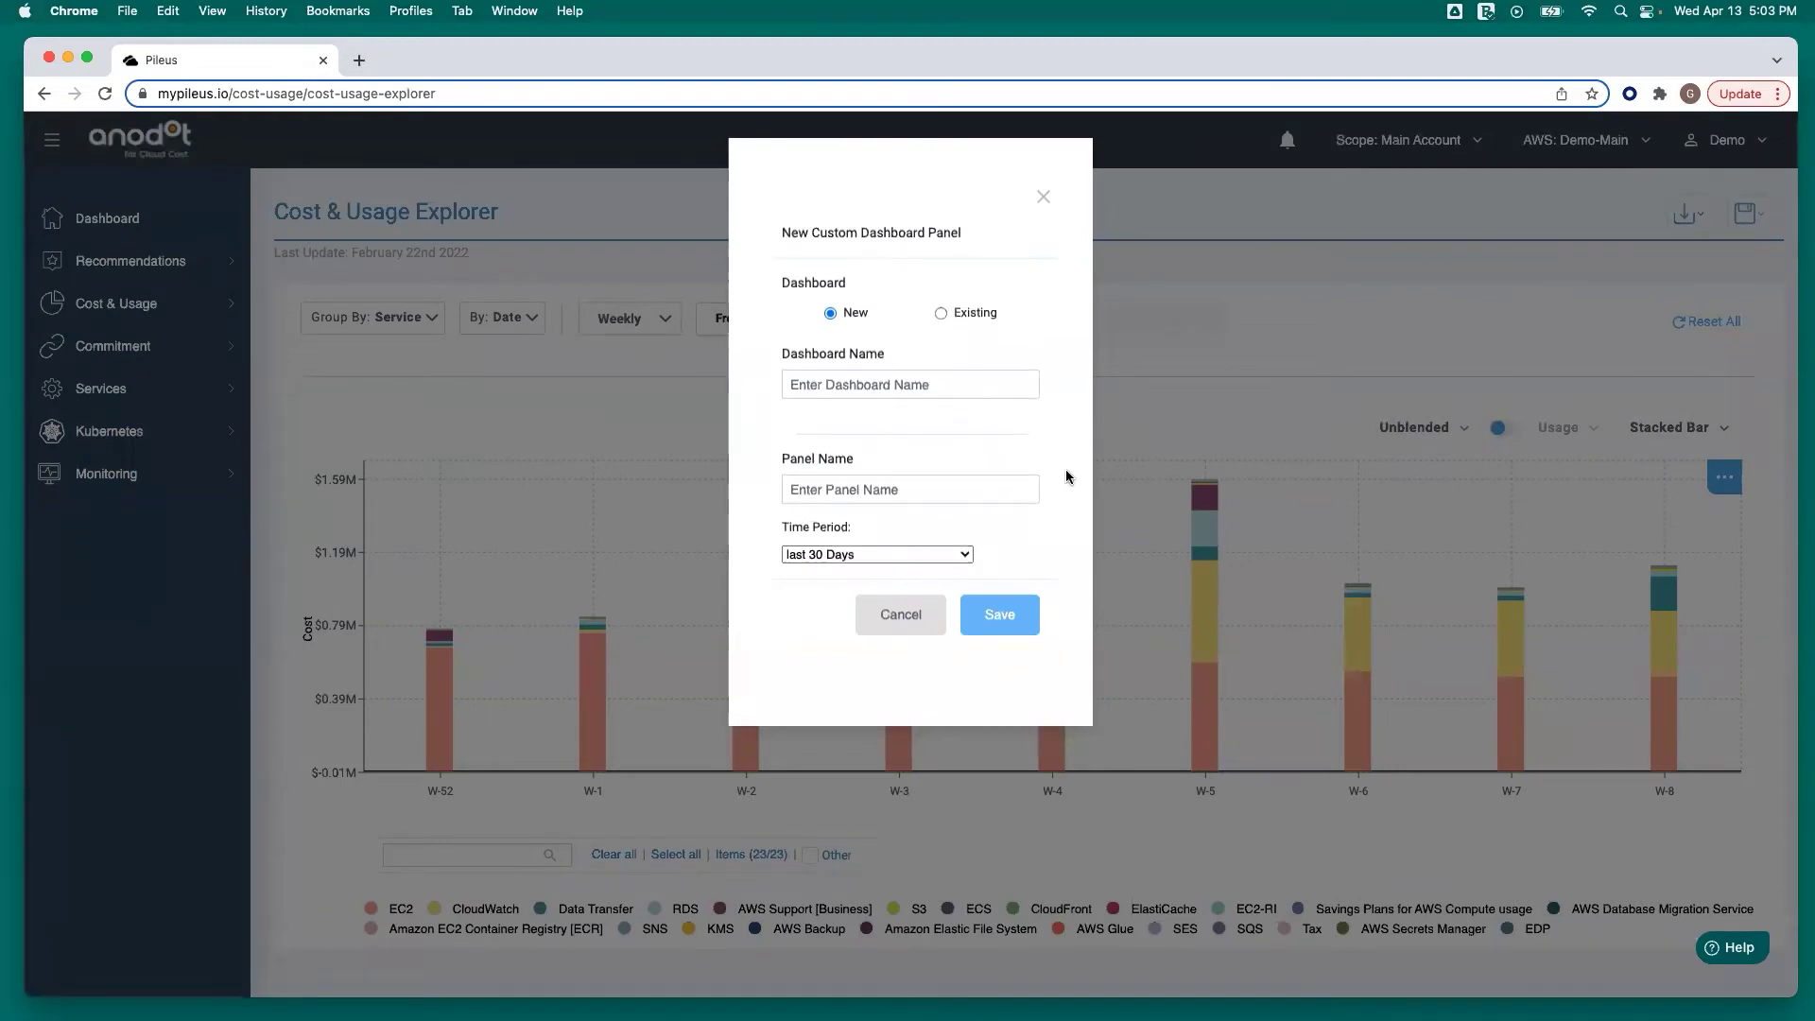
left_click(941, 313)
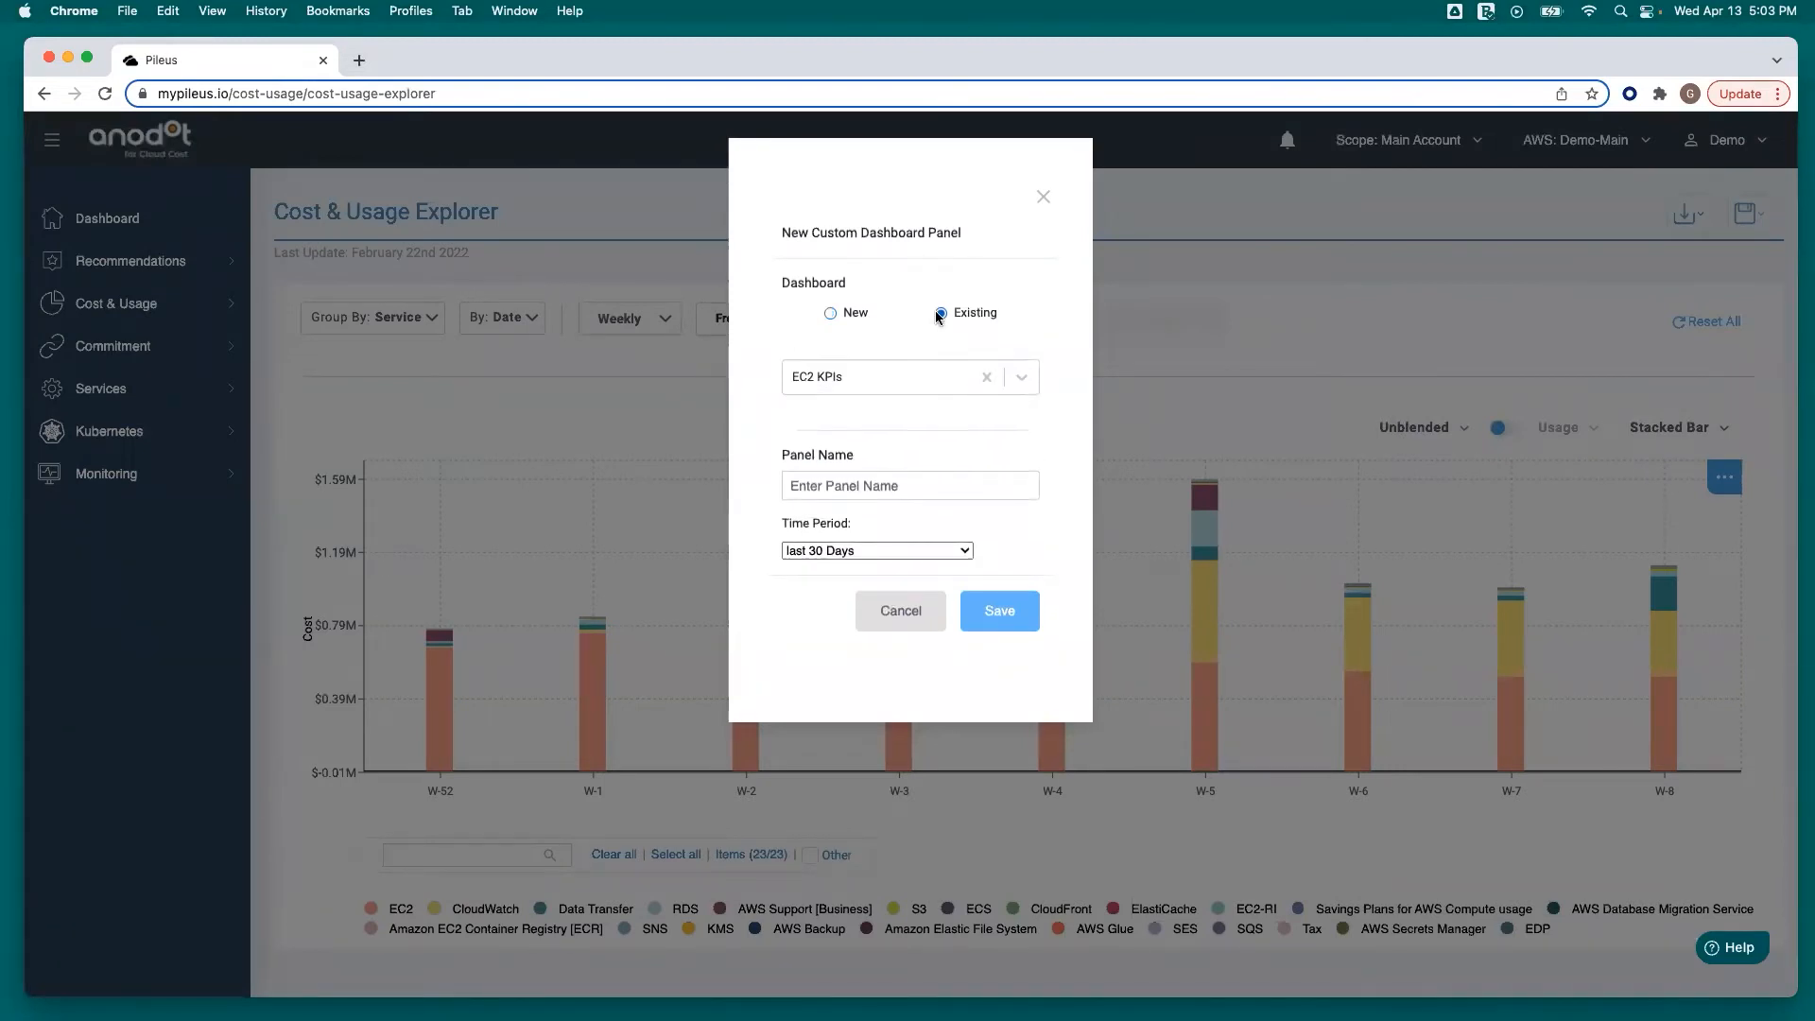
left_click(909, 485)
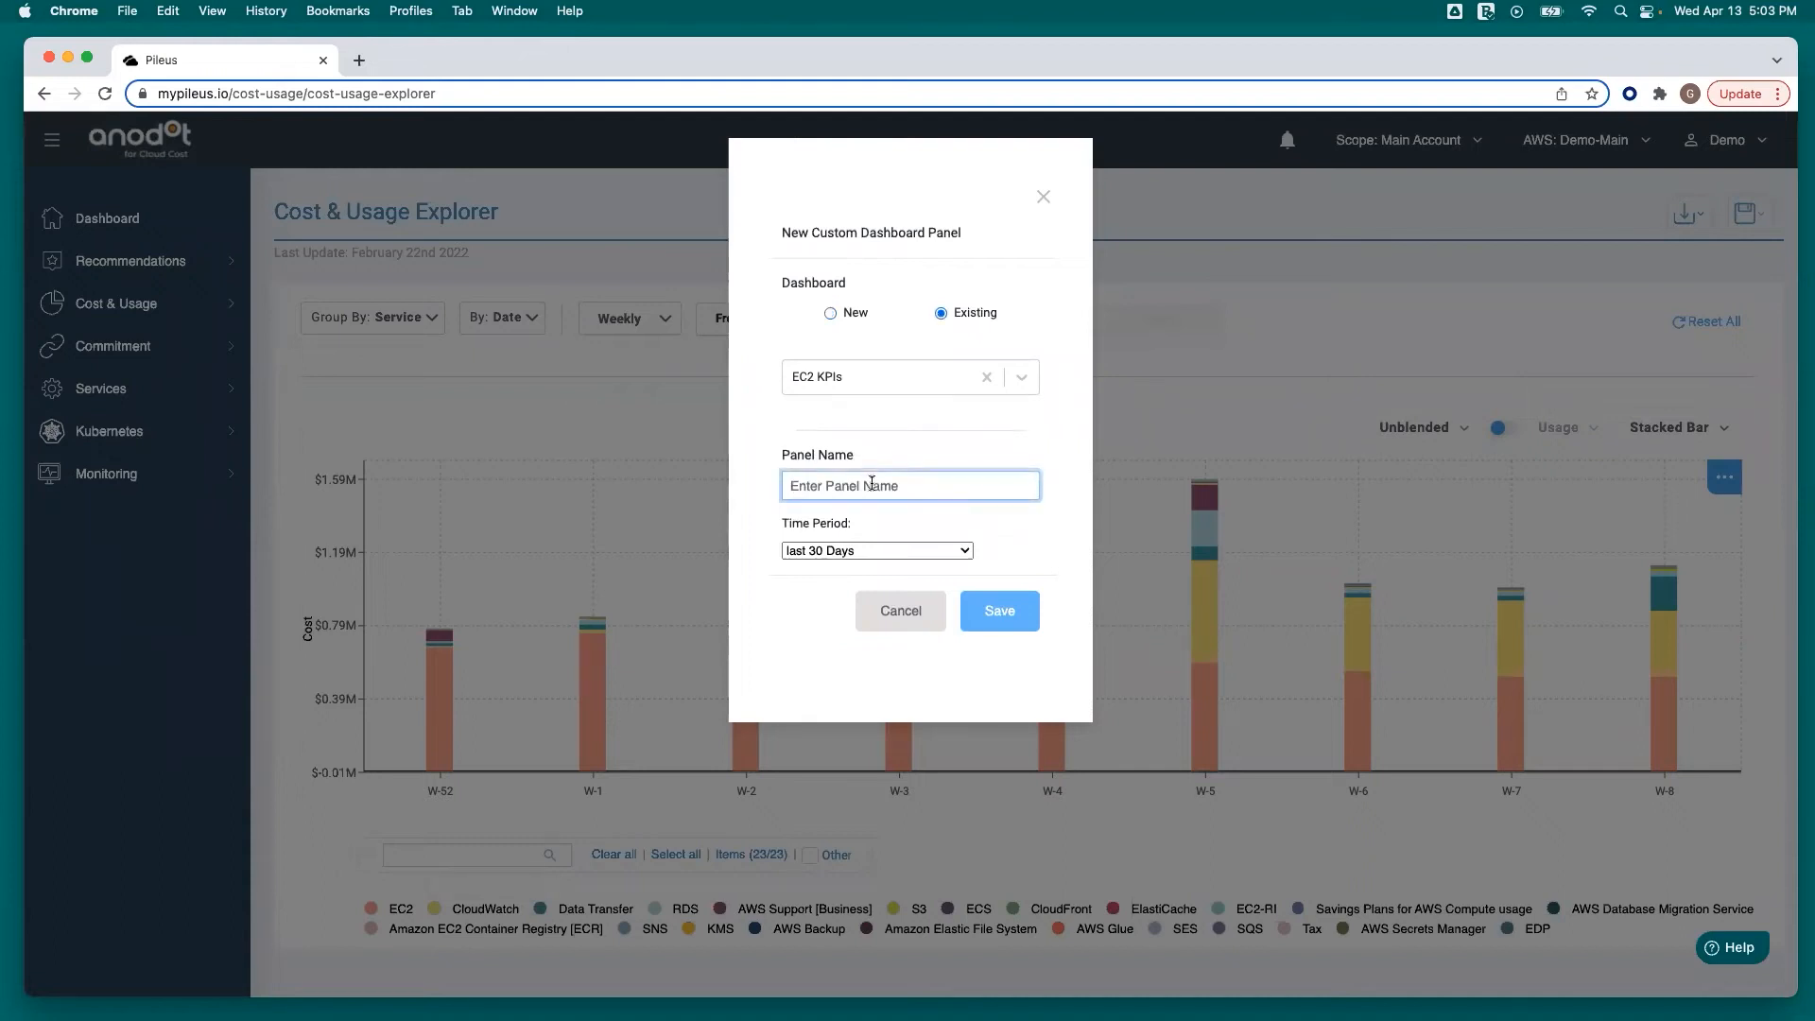
type("New Week")
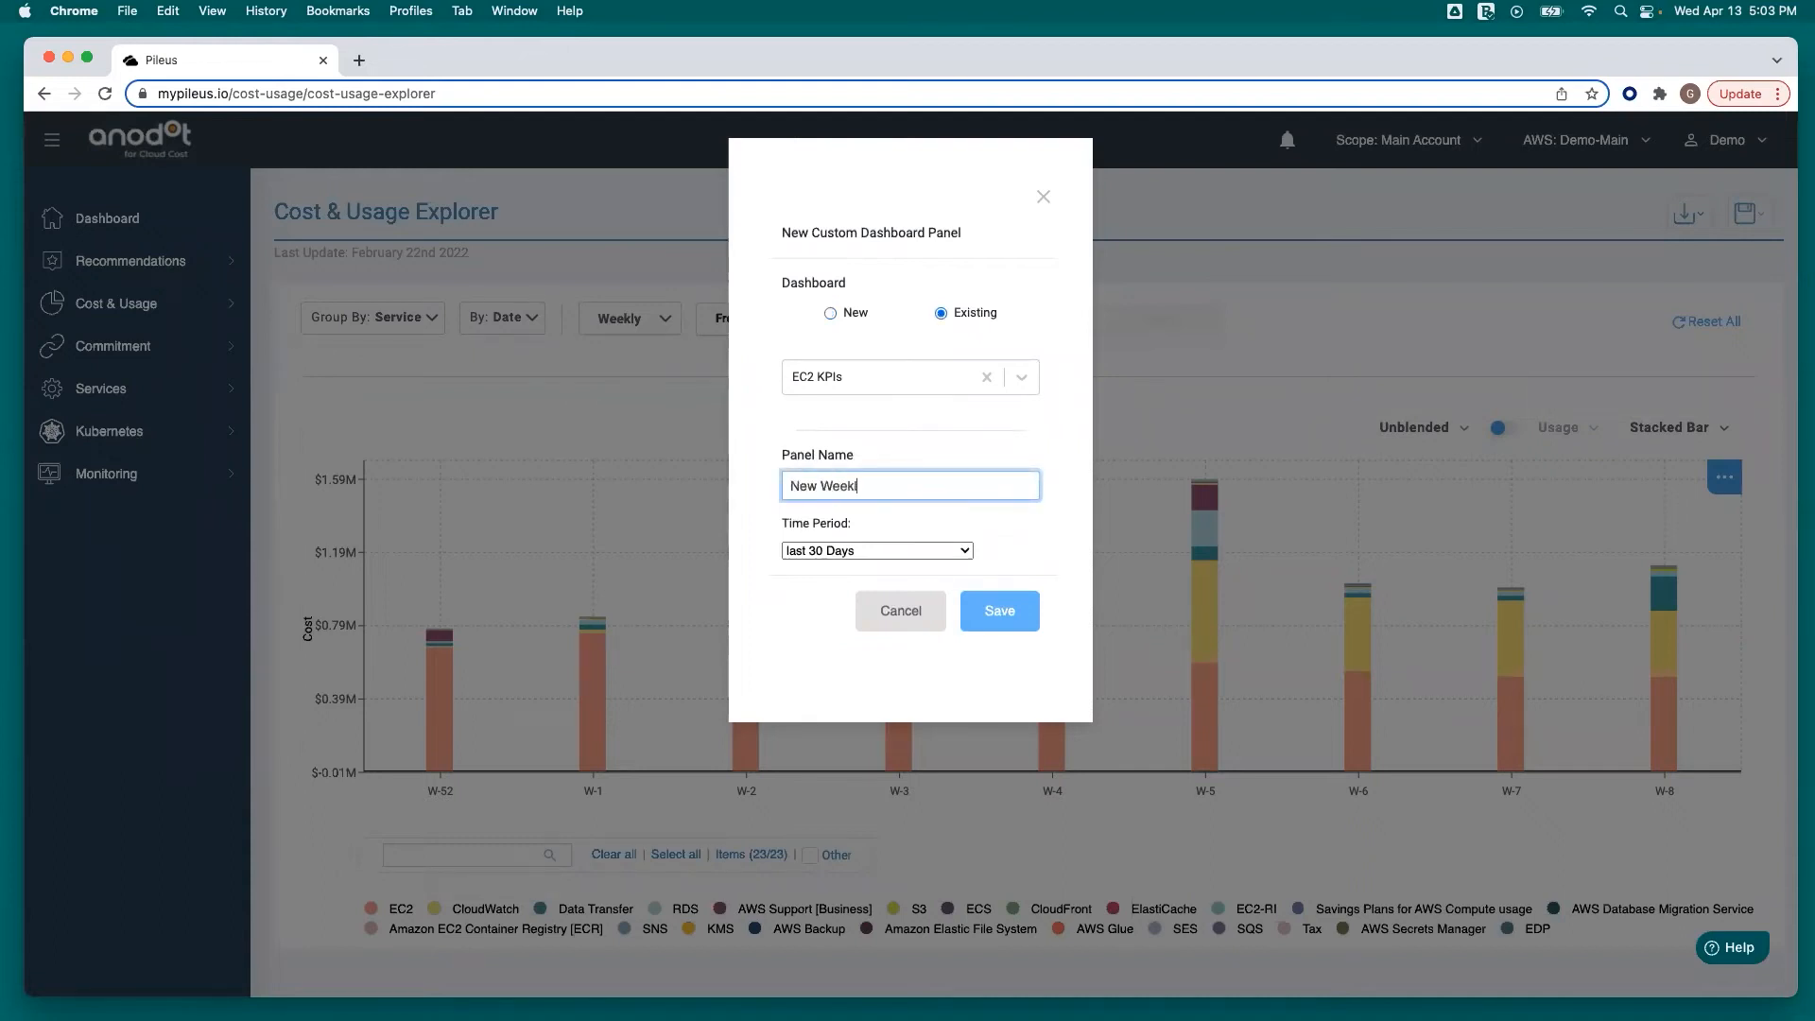
type("ly Costs")
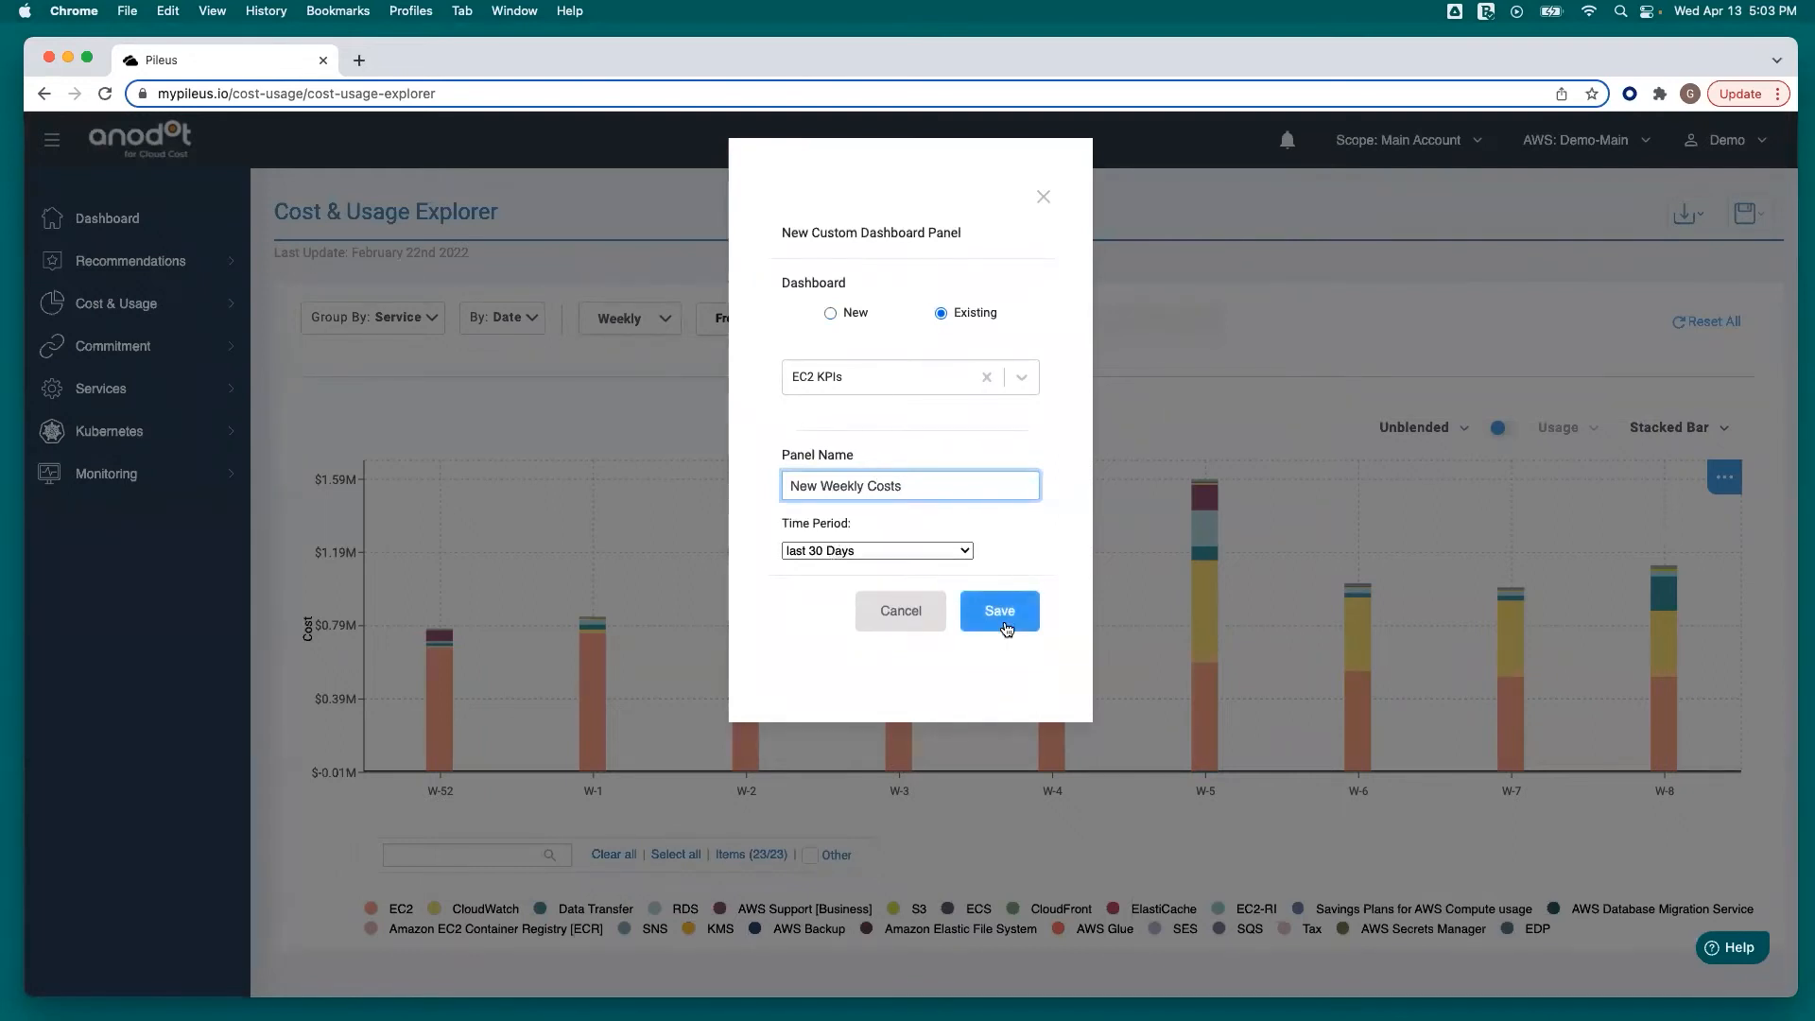
left_click(998, 609)
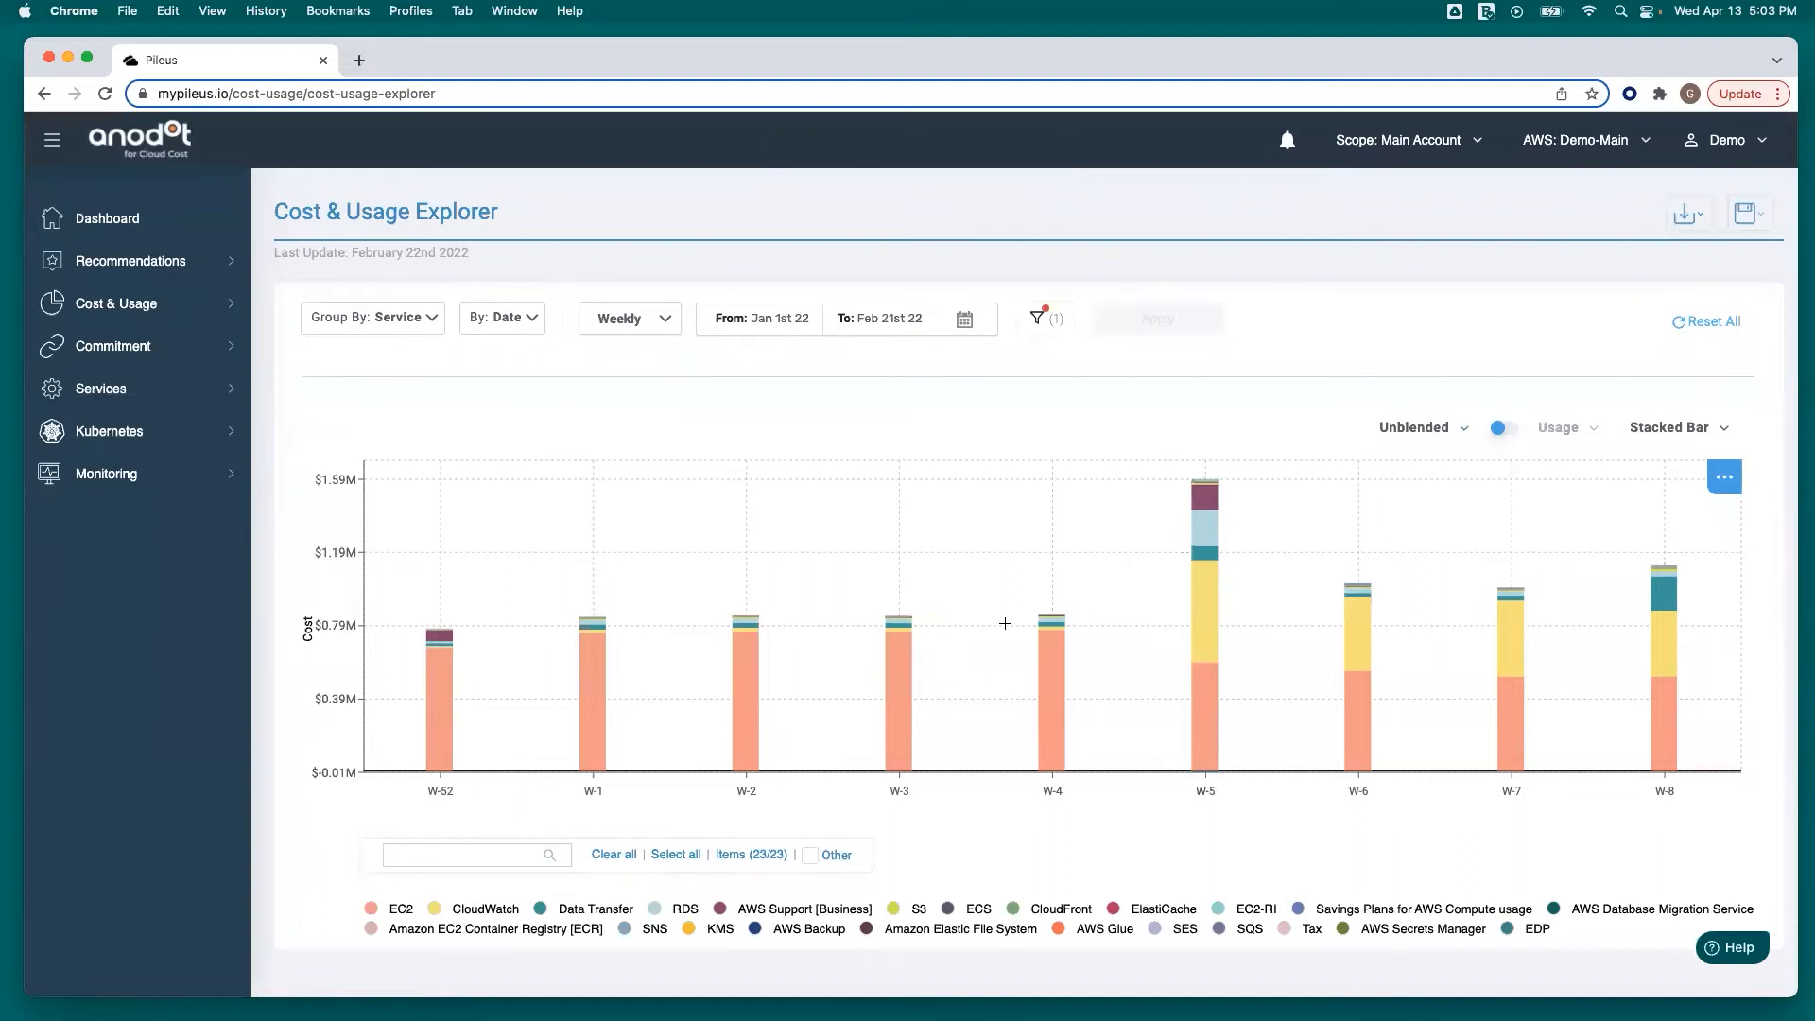
- Navigate via Cost & Usage to the Dashboards list of saved dashboards
left_click(116, 304)
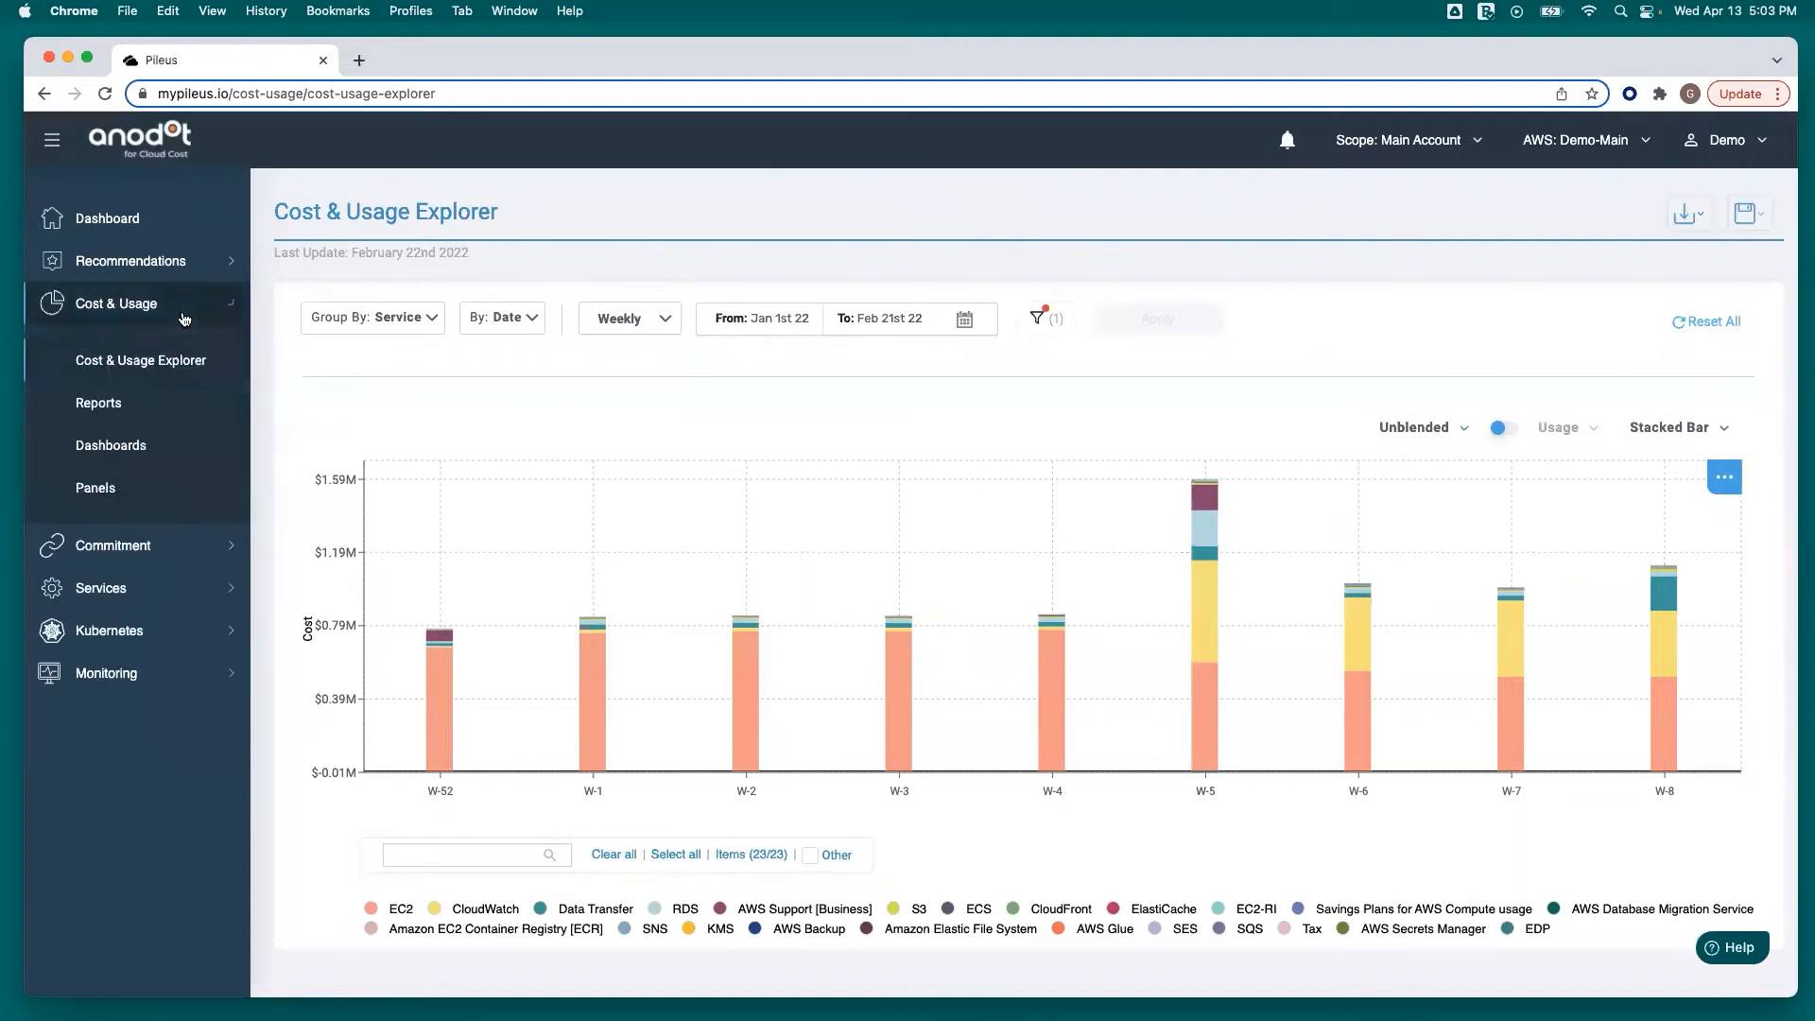
left_click(115, 303)
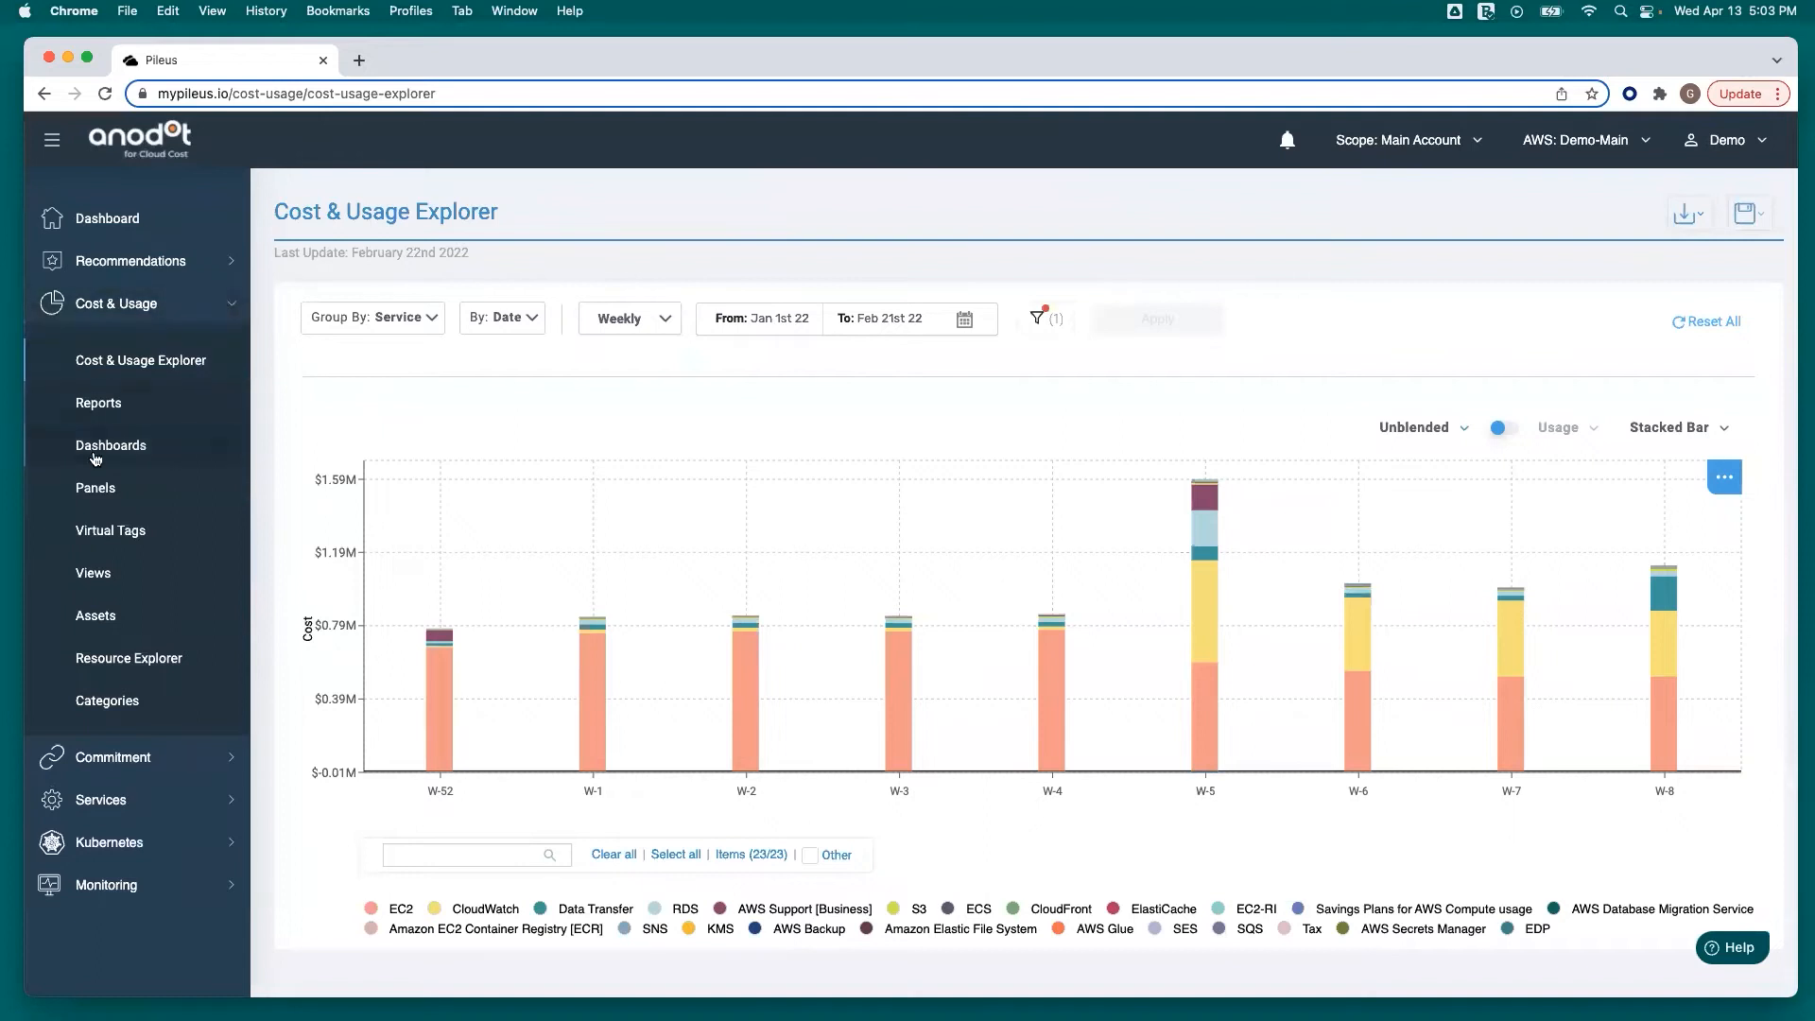
left_click(110, 445)
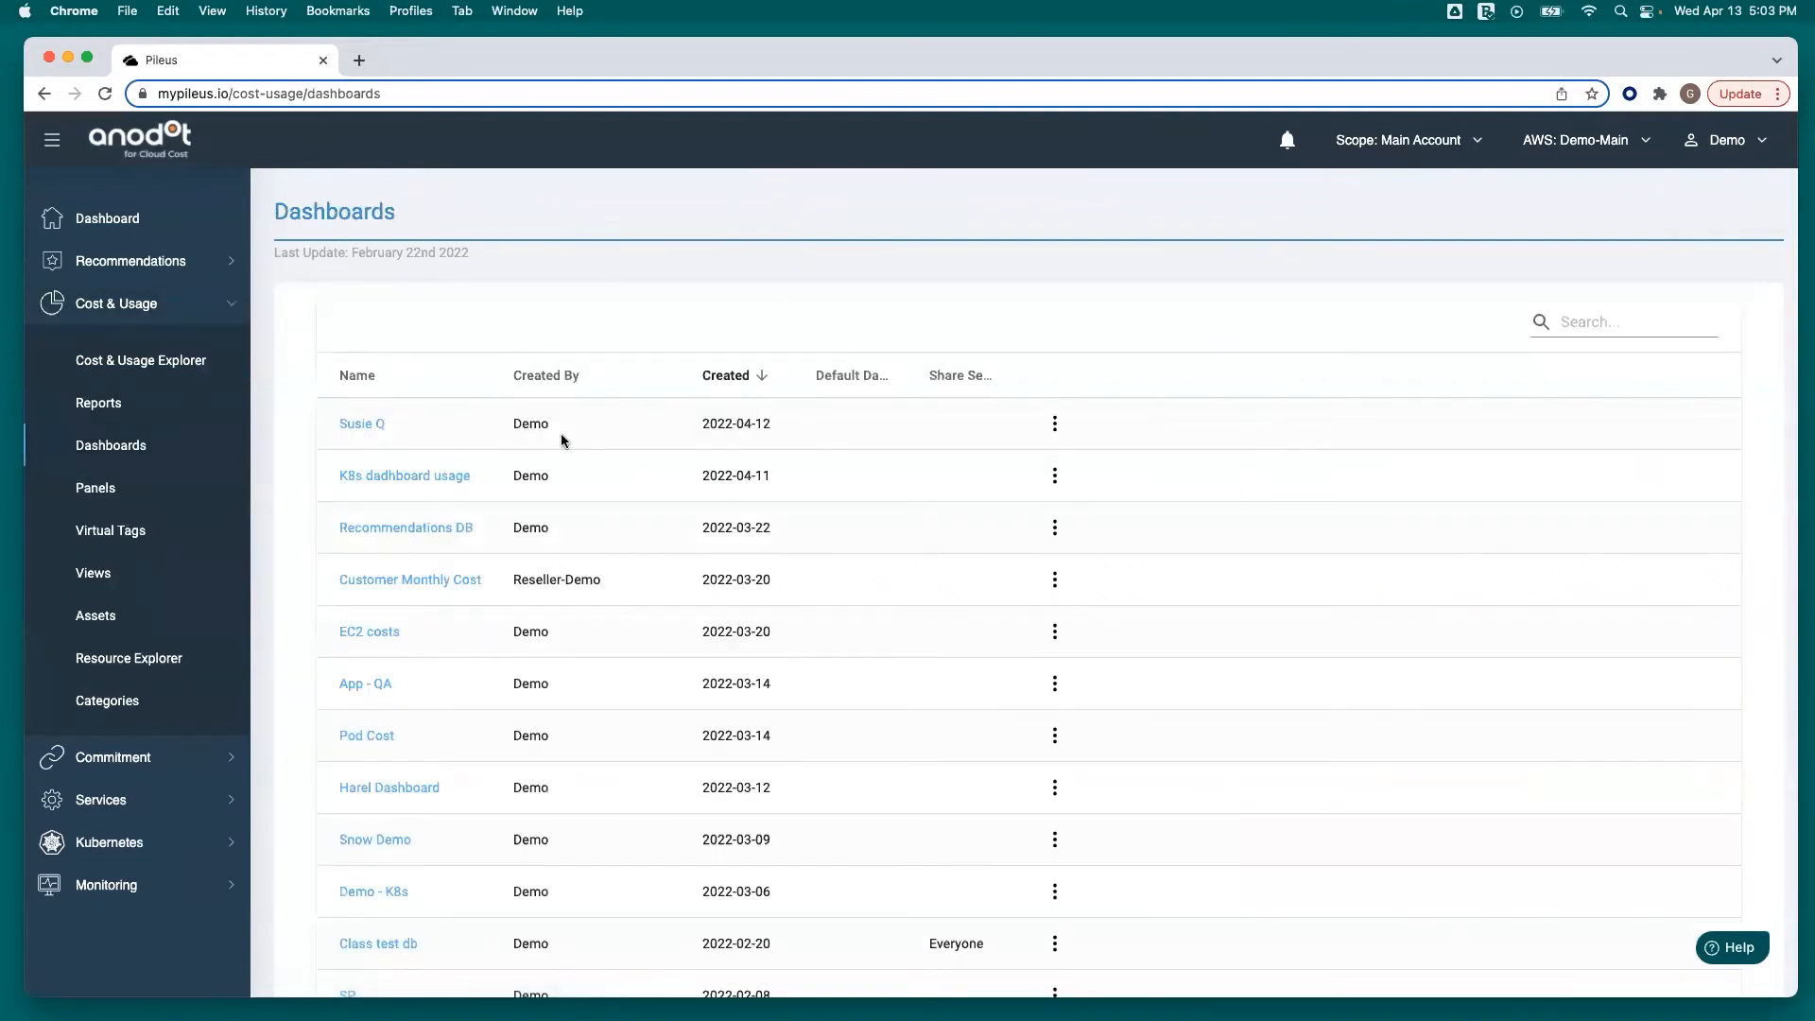
mouse_move(492, 431)
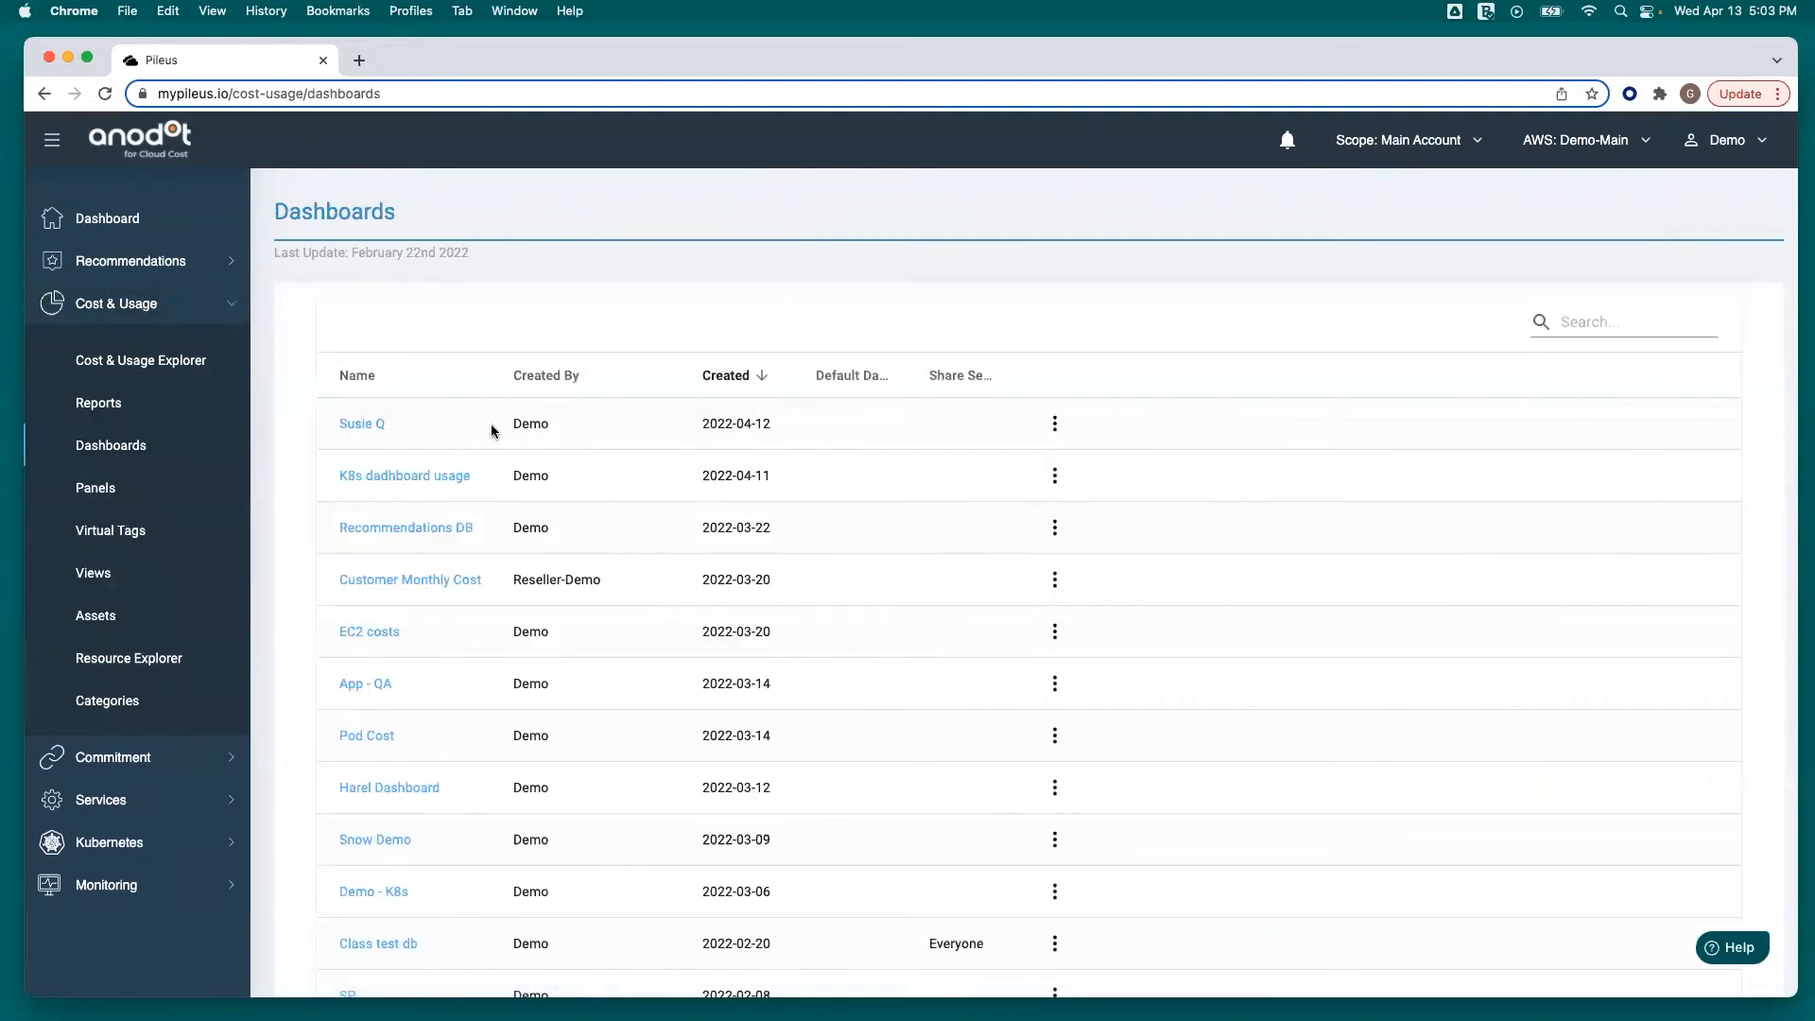
mouse_move(697, 407)
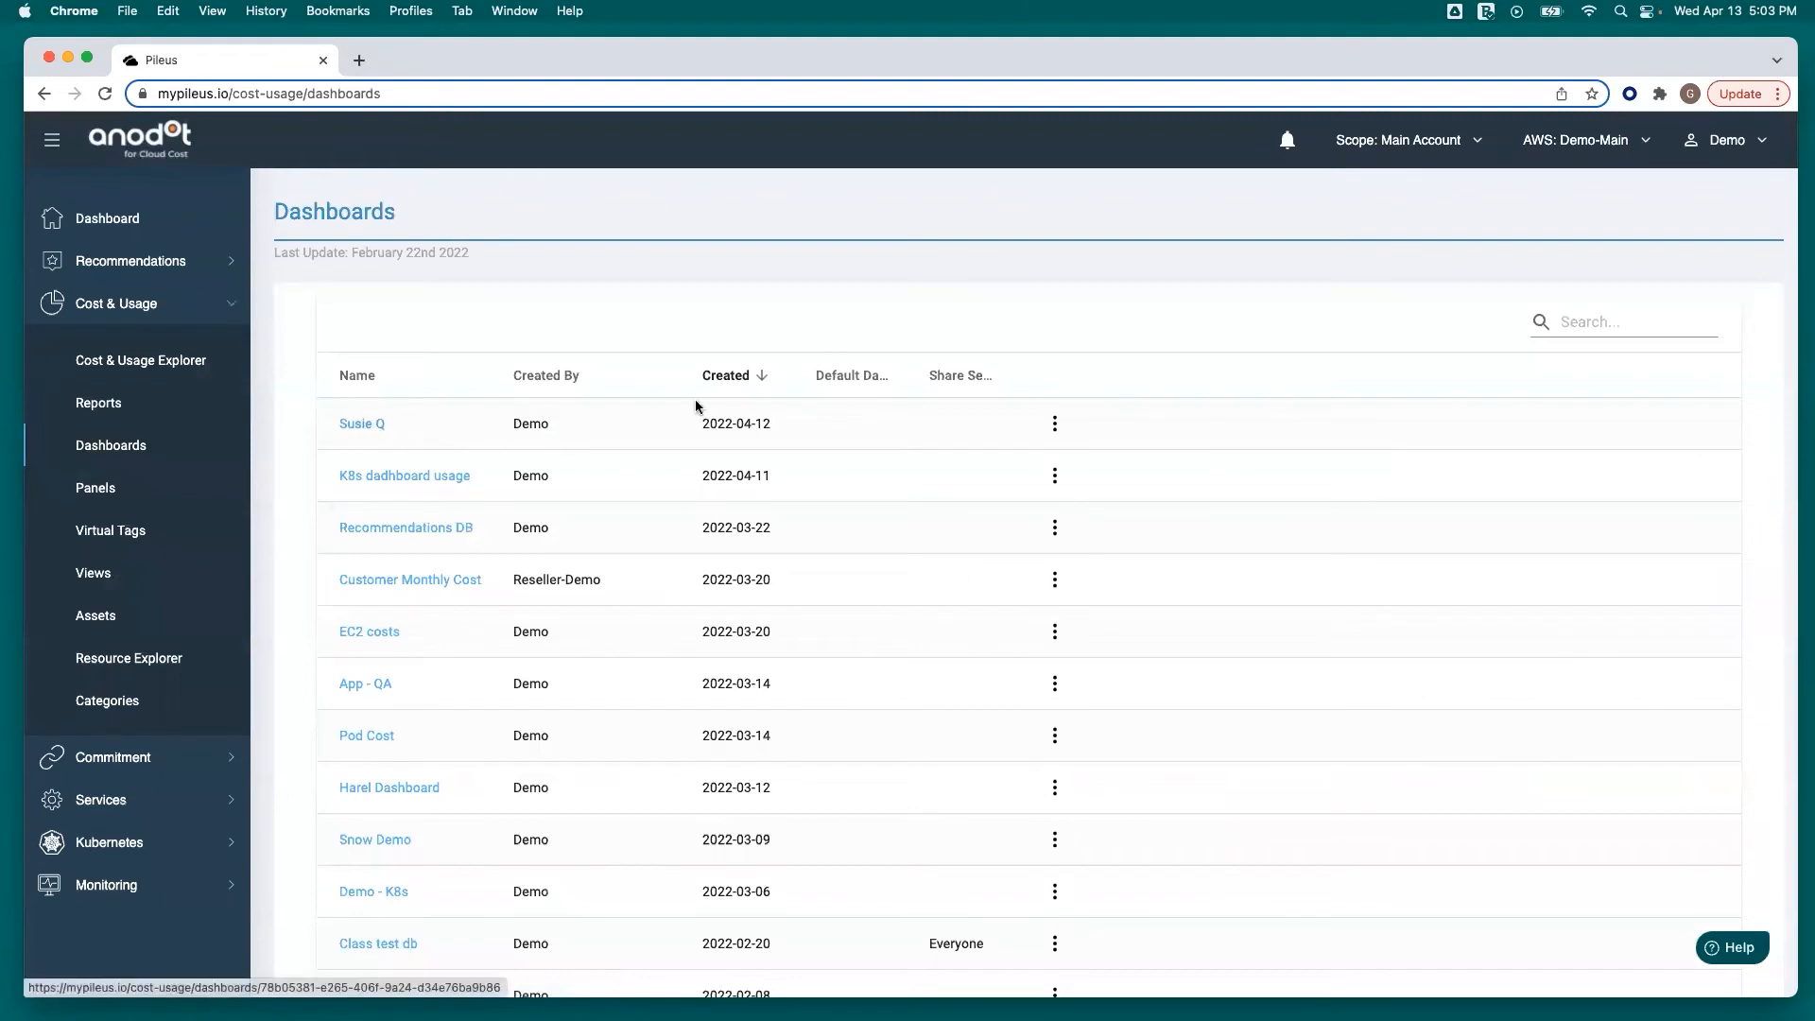
mouse_move(1055, 424)
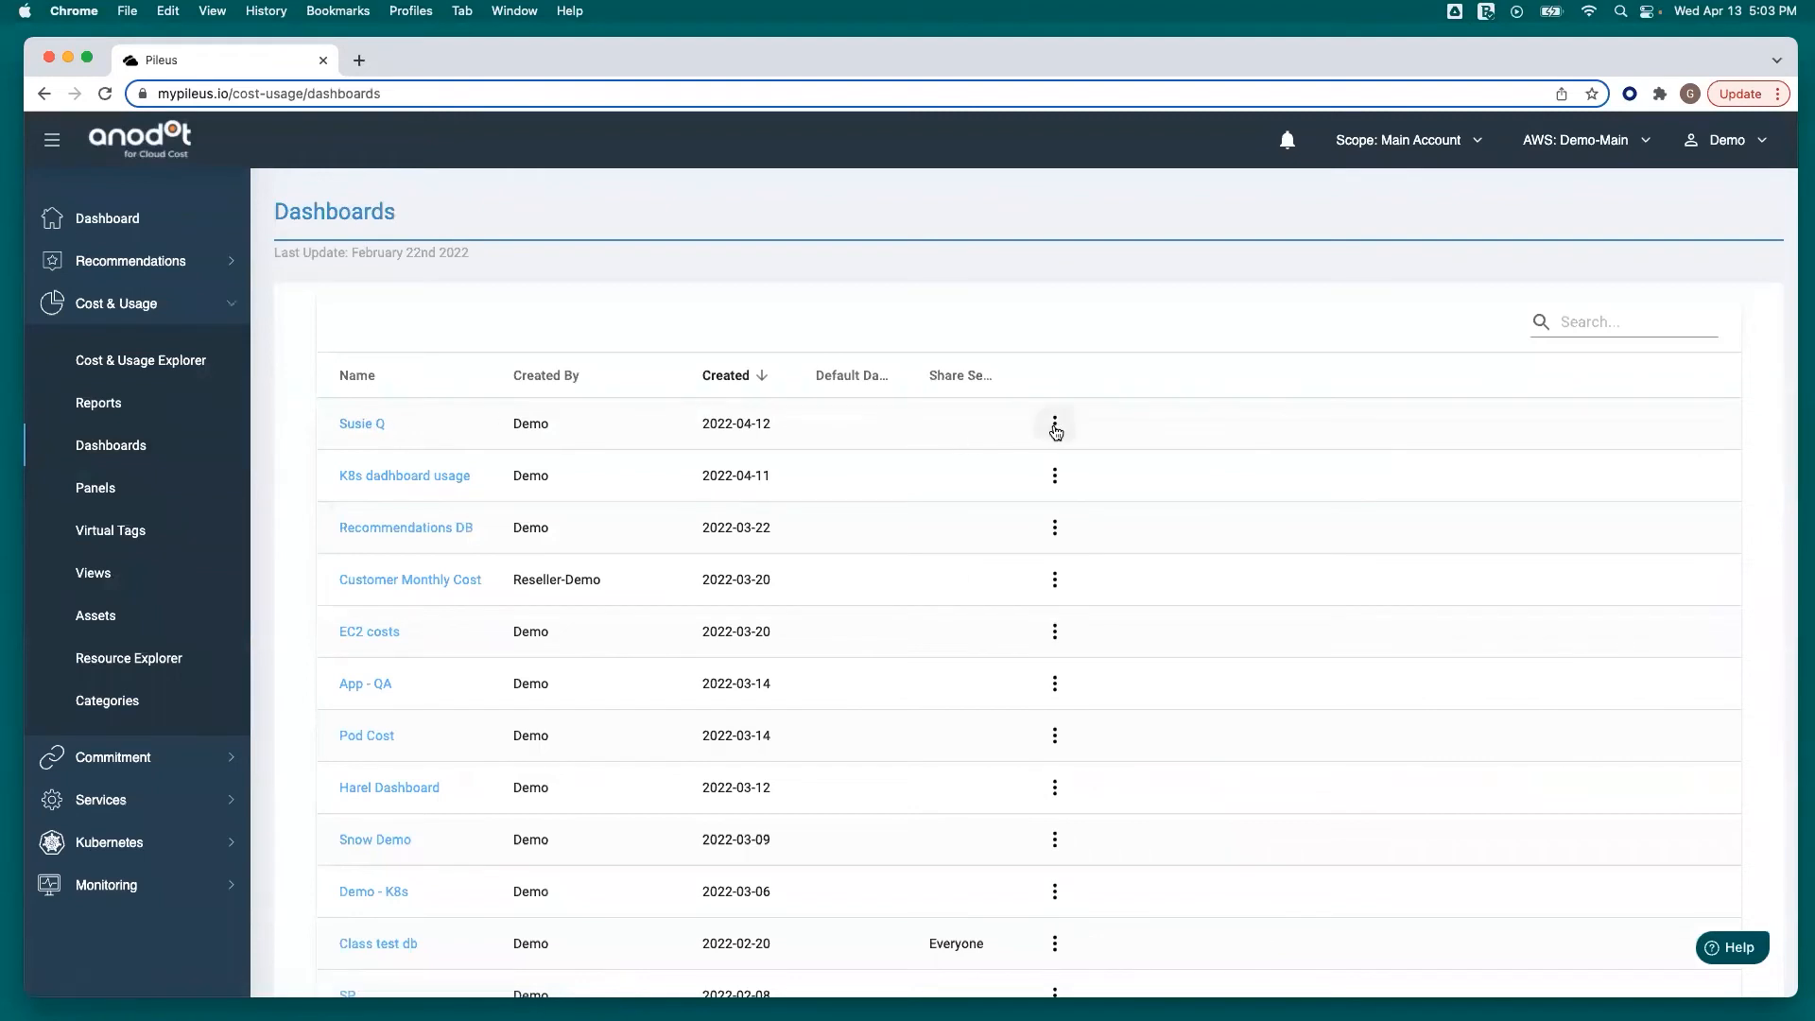
left_click(1052, 423)
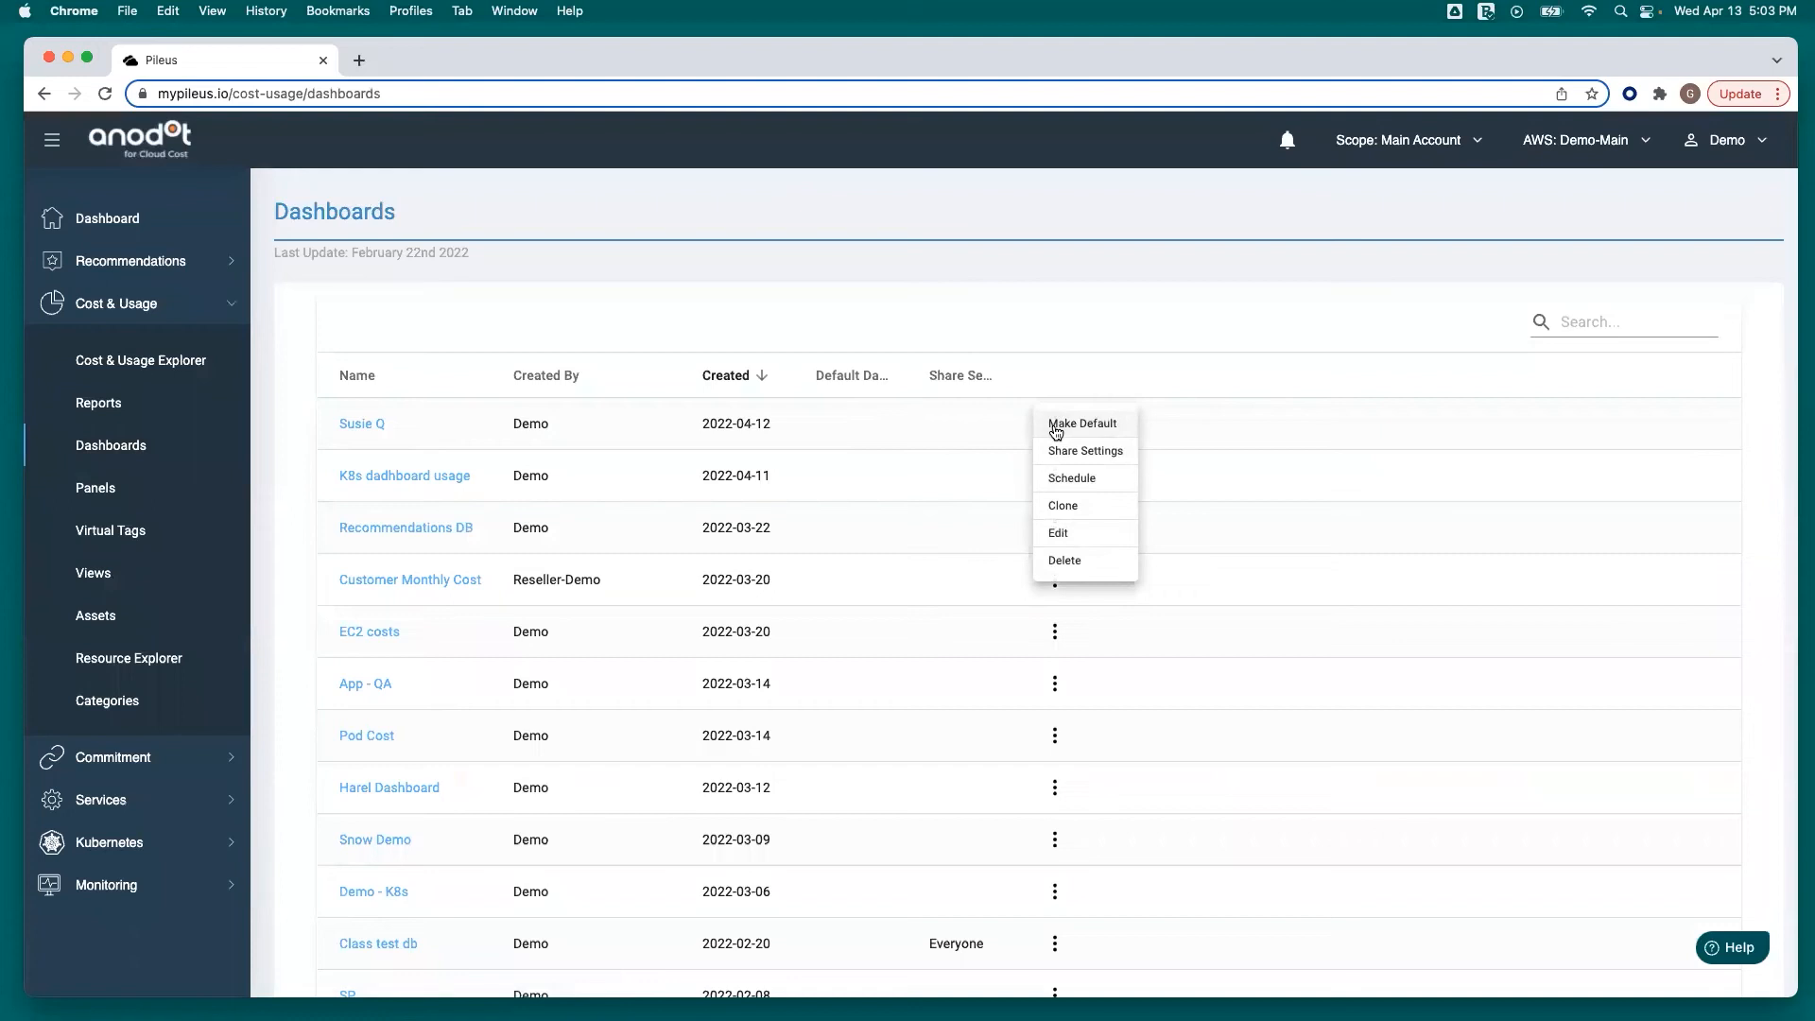
mouse_move(1114, 428)
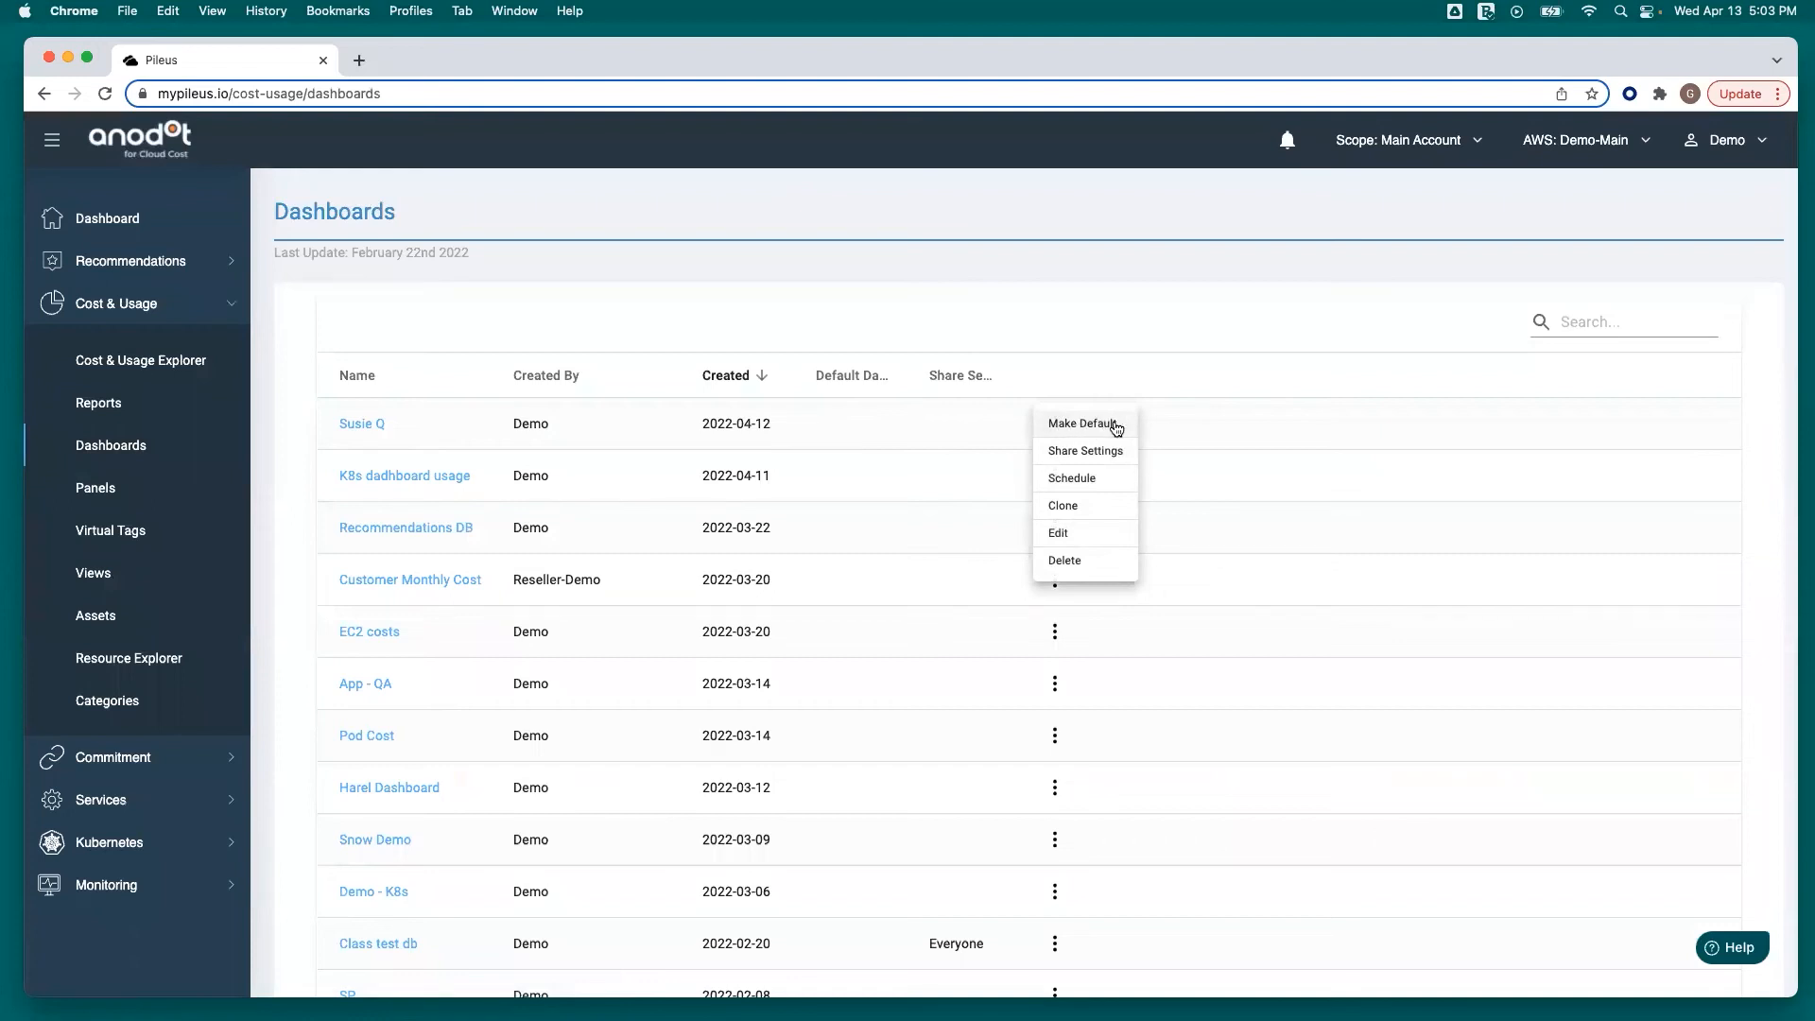
mouse_move(1072, 477)
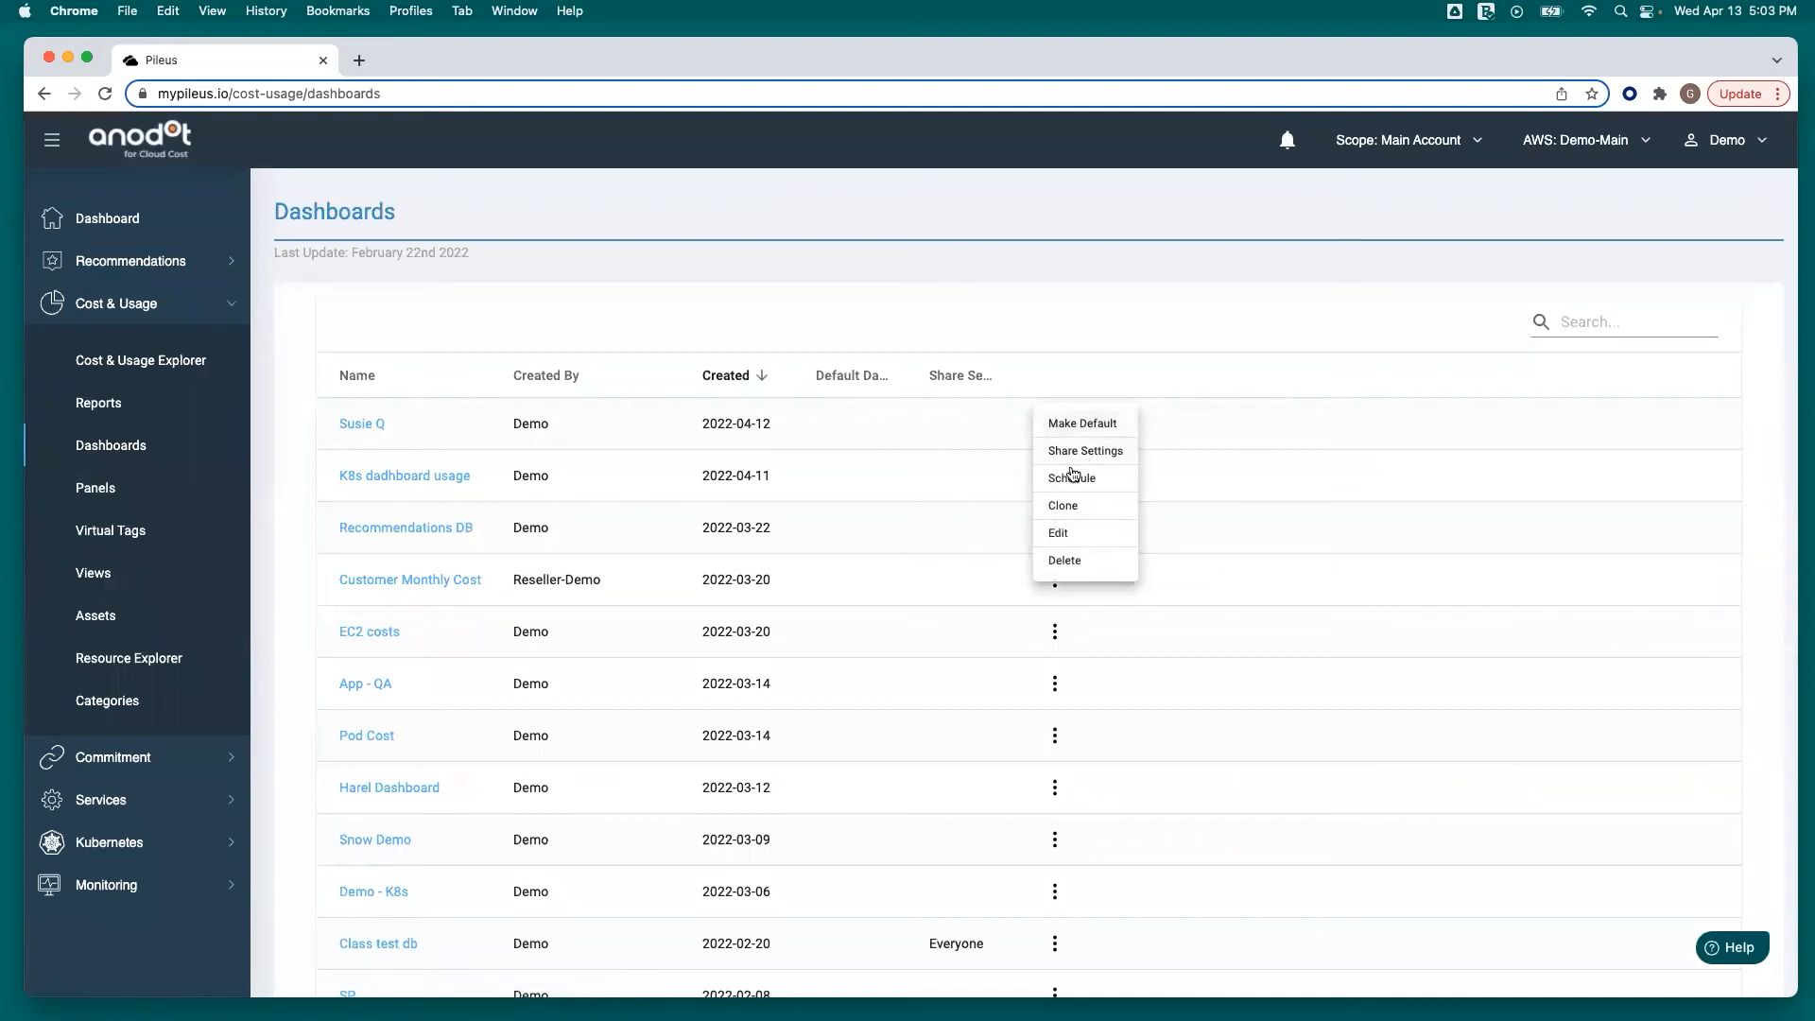
mouse_move(1099, 480)
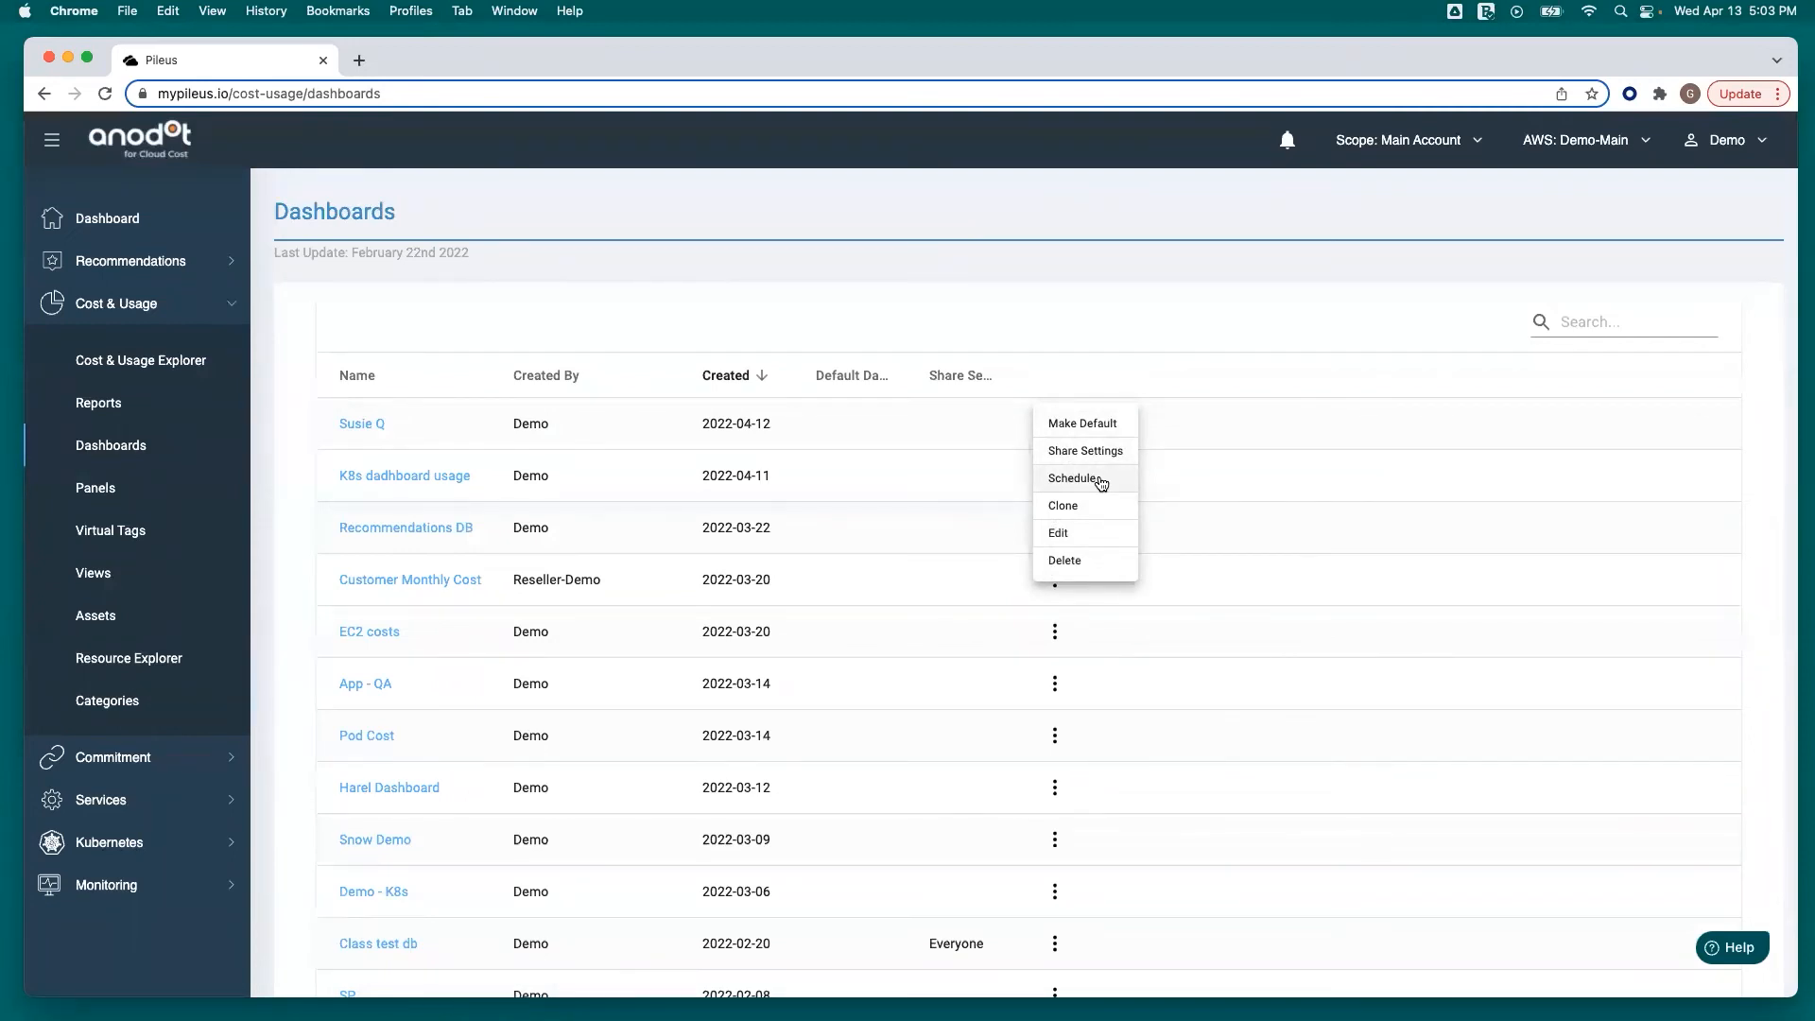
mouse_move(1094, 535)
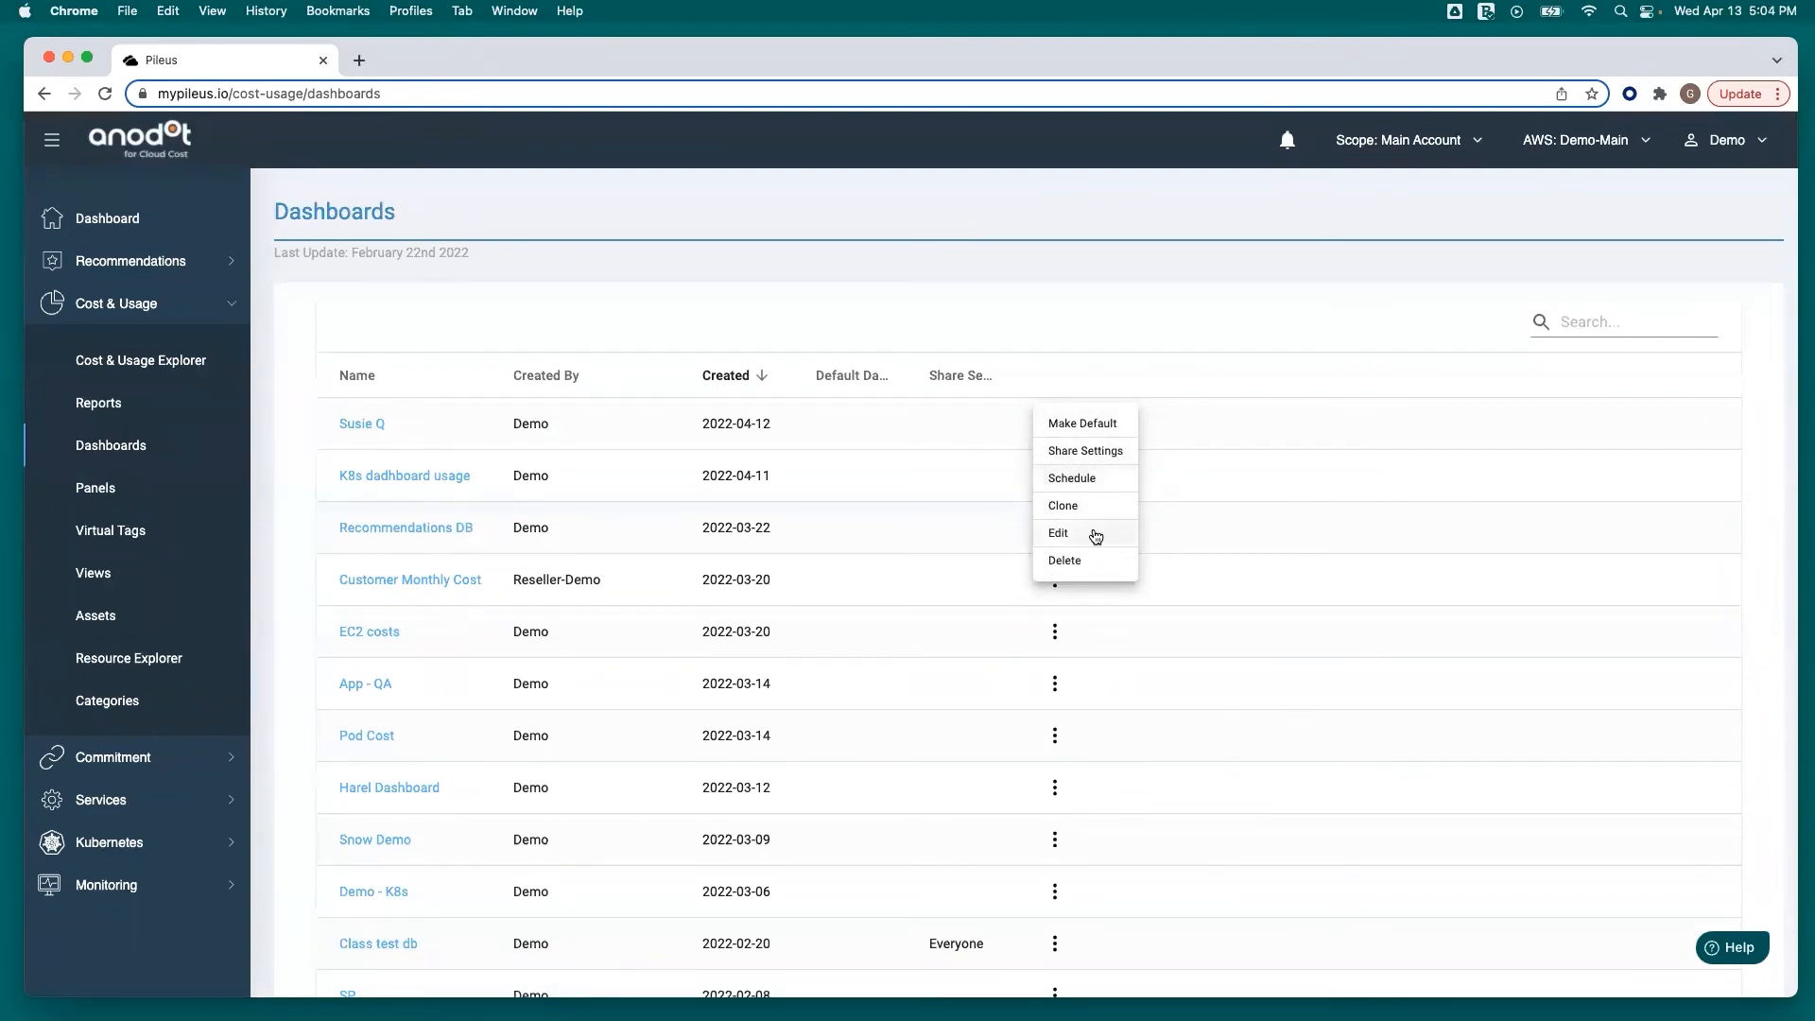
mouse_move(1092, 506)
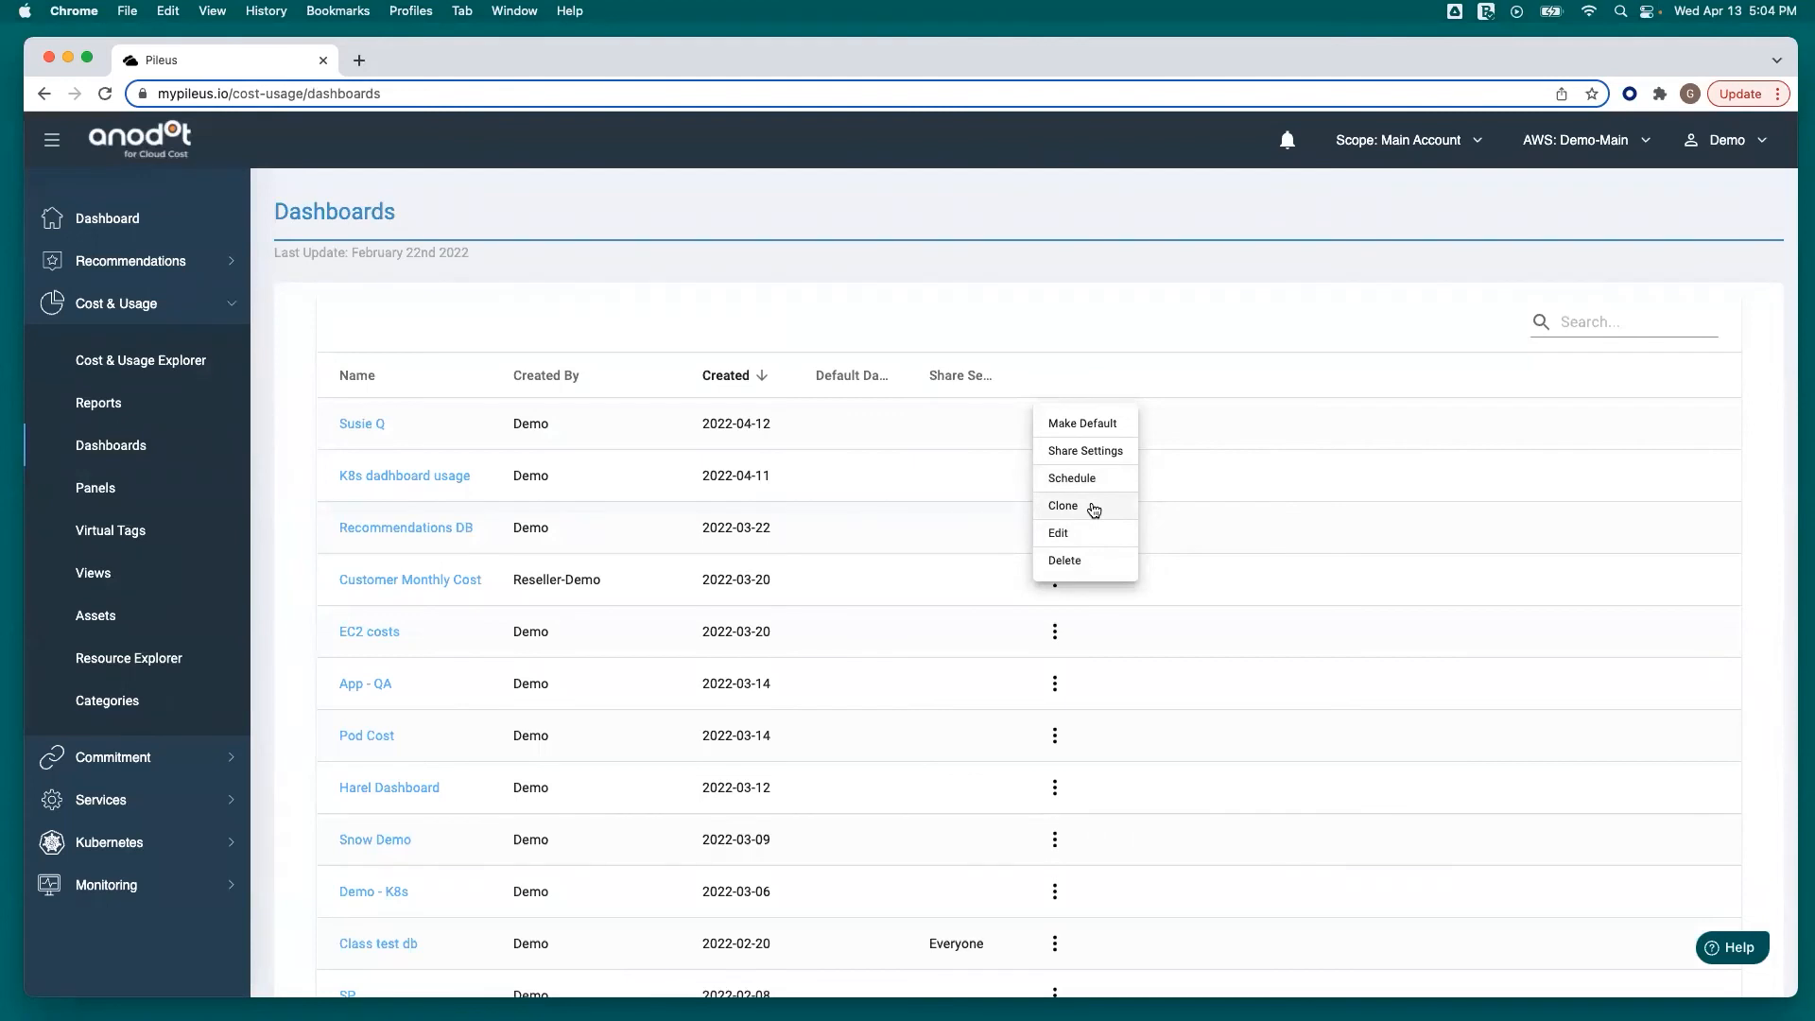
left_click(1112, 274)
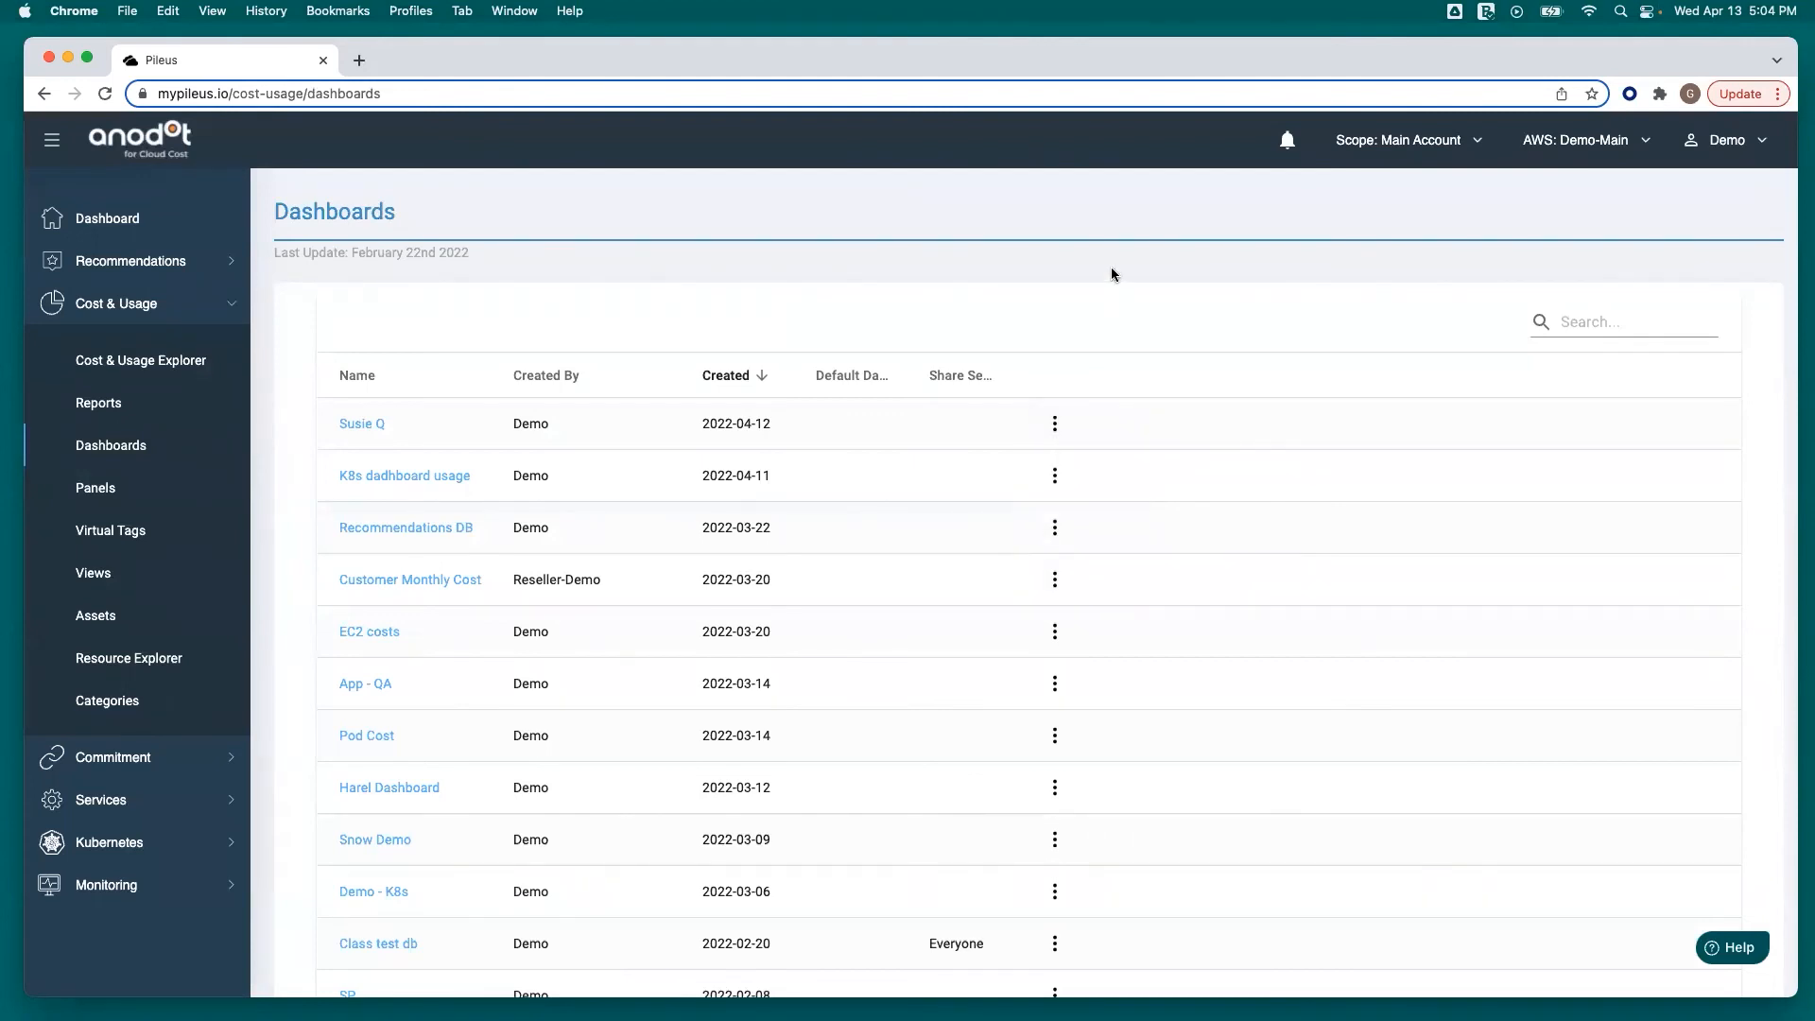